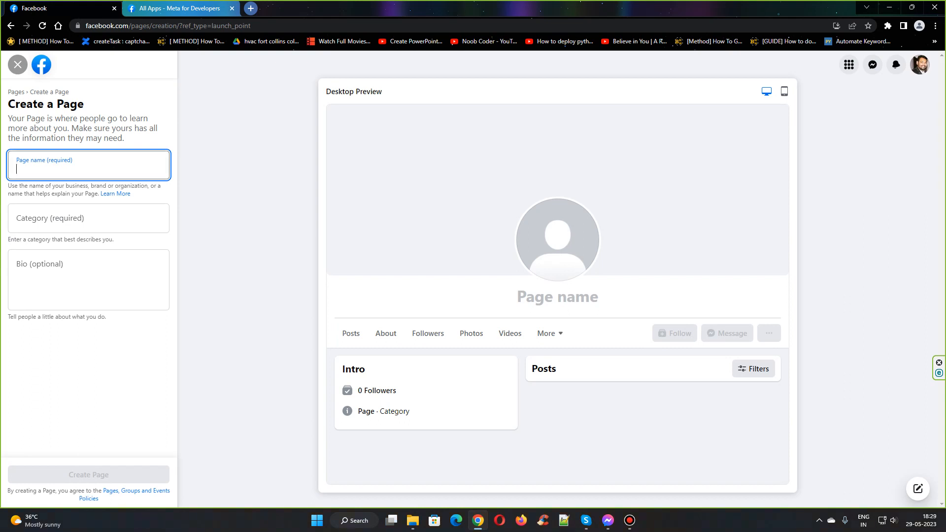
Enter 'Naveen Group' as the page name and choose the Real Estate category
type("N")
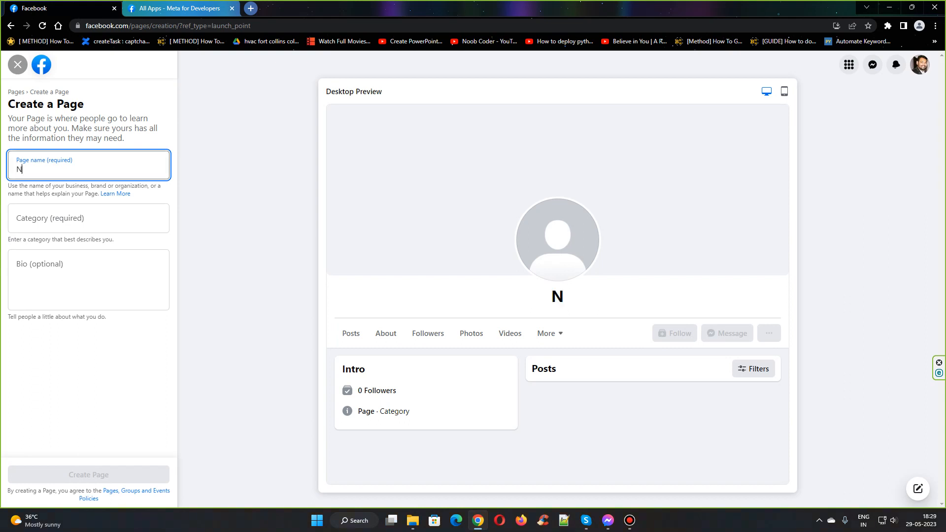
type("aveen Gri")
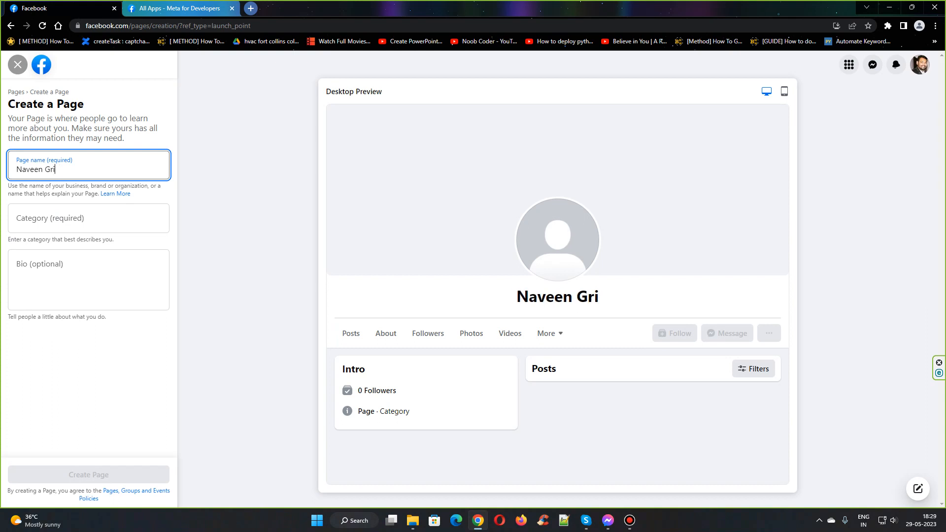
type("oup")
left_click(89, 219)
type("R")
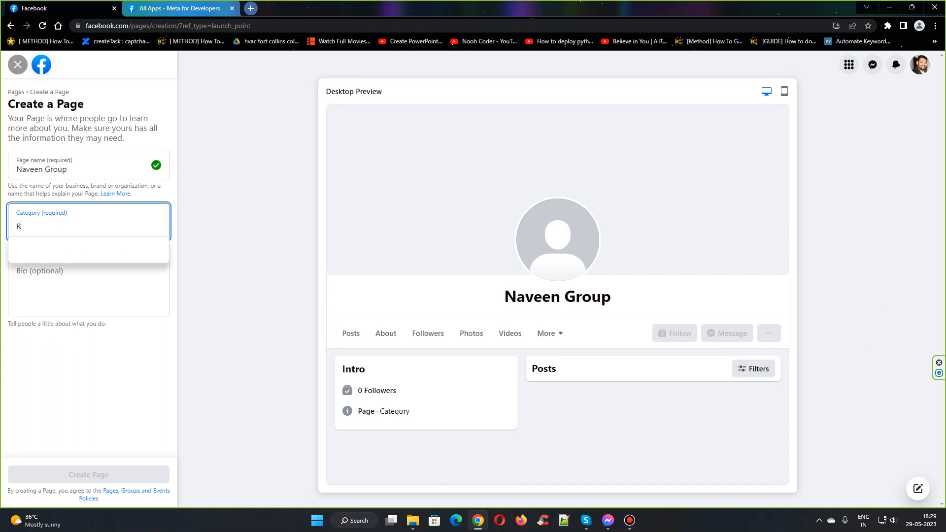
type("ea")
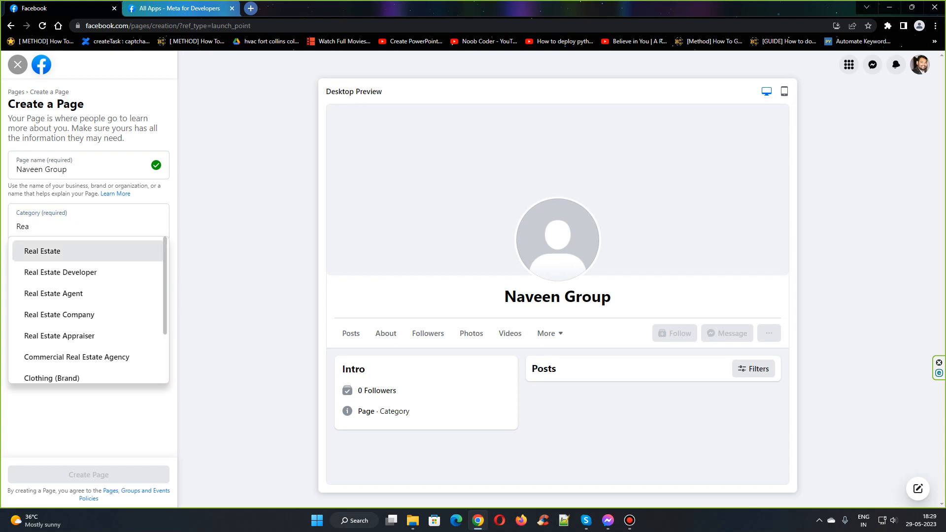
left_click(41, 251)
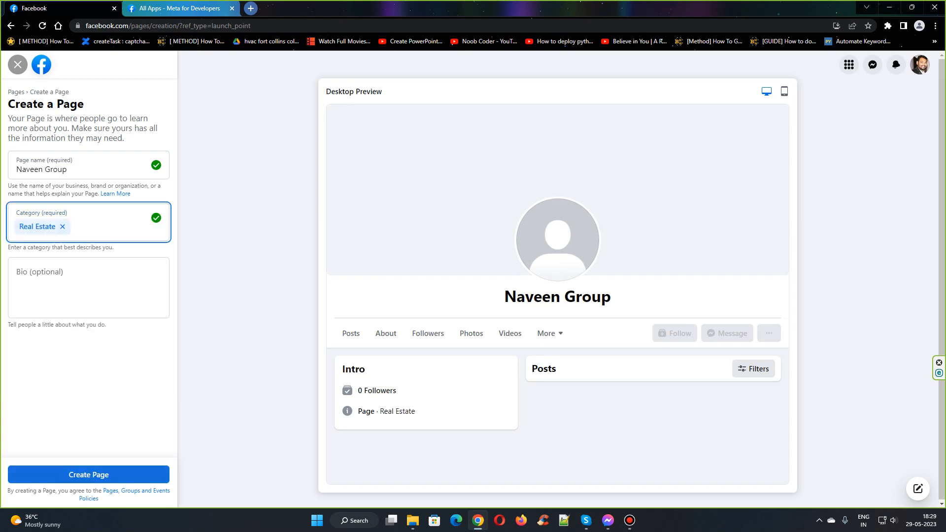
Create the Naveen Group page and begin its setup
left_click(88, 474)
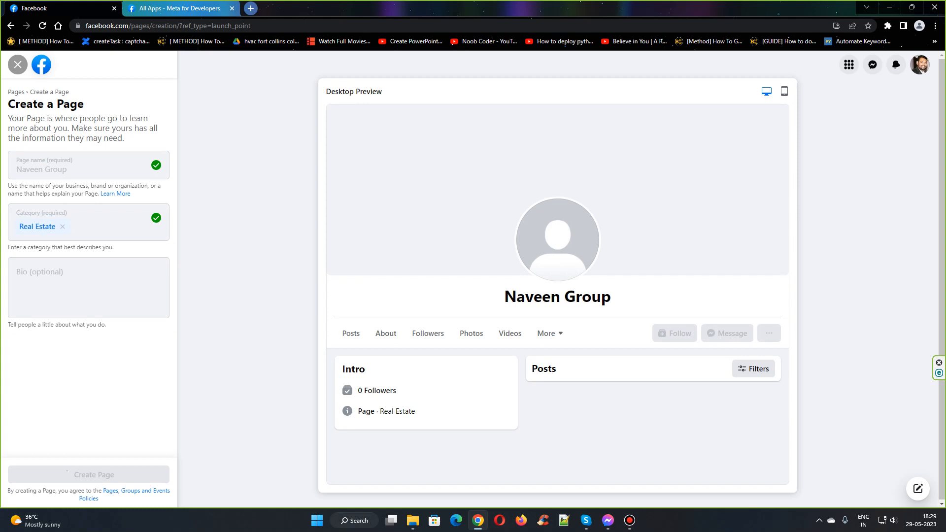
left_click(88, 473)
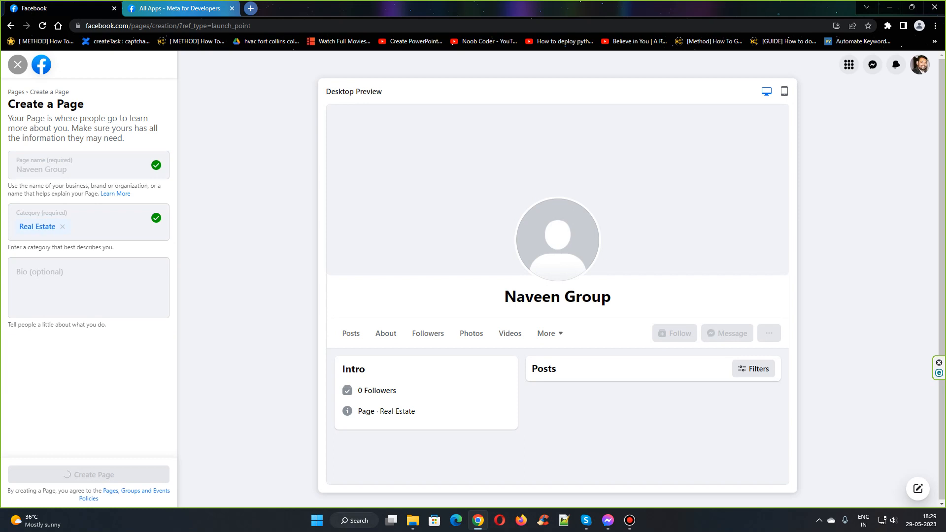
left_click(88, 477)
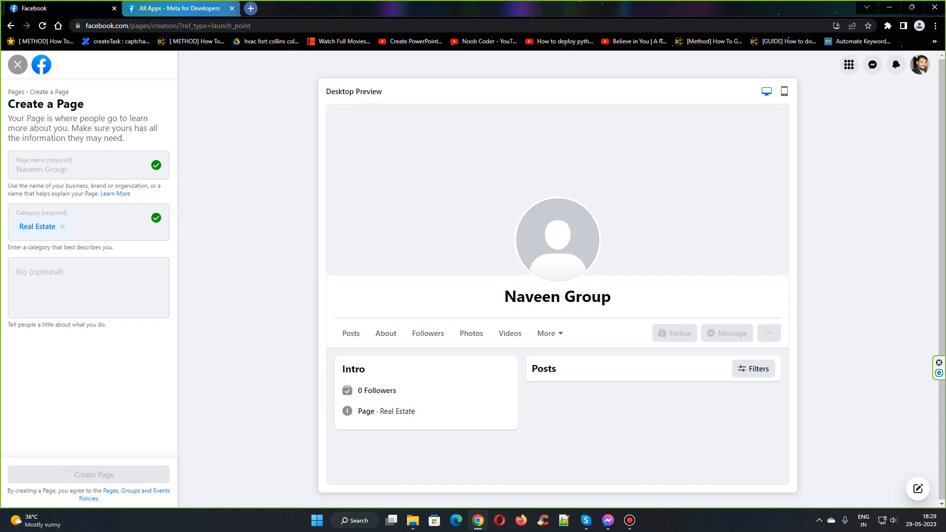
left_click(88, 474)
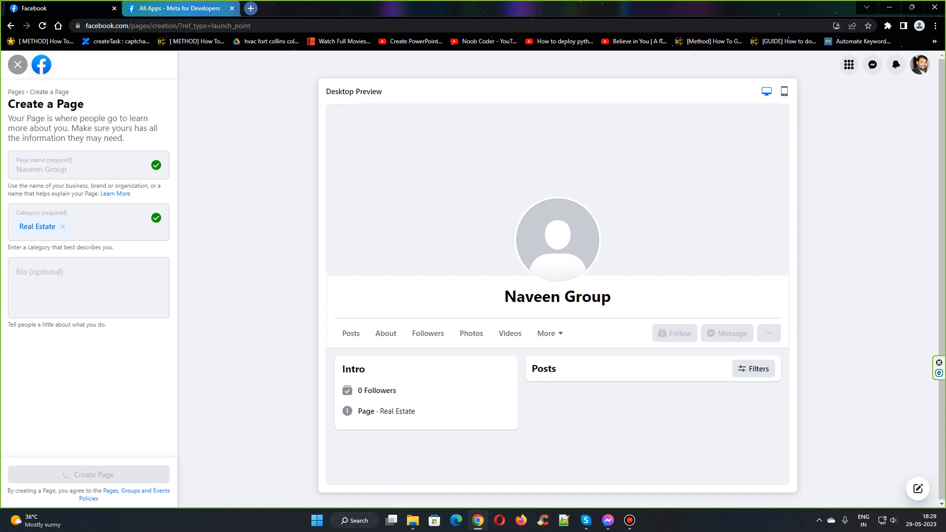
left_click(88, 473)
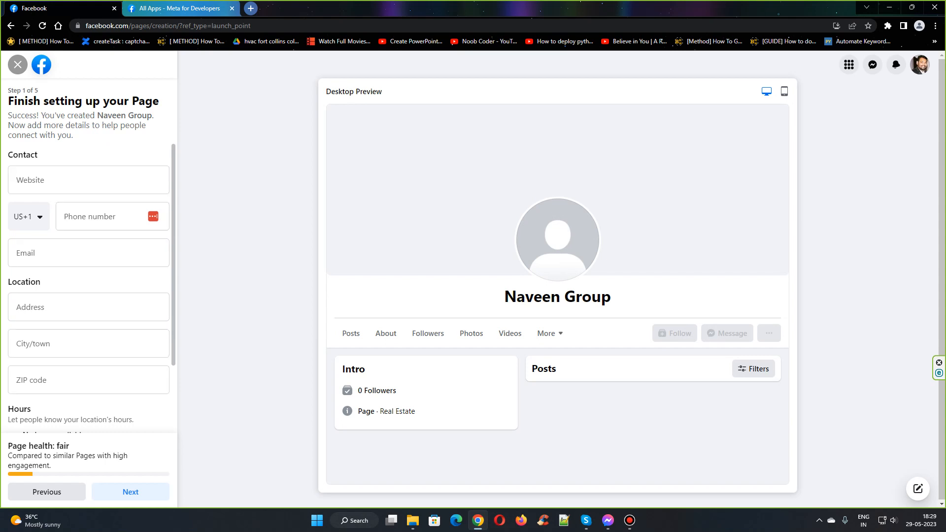
Move past the contact, profile picture and WhatsApp setup steps
scroll("down", 3)
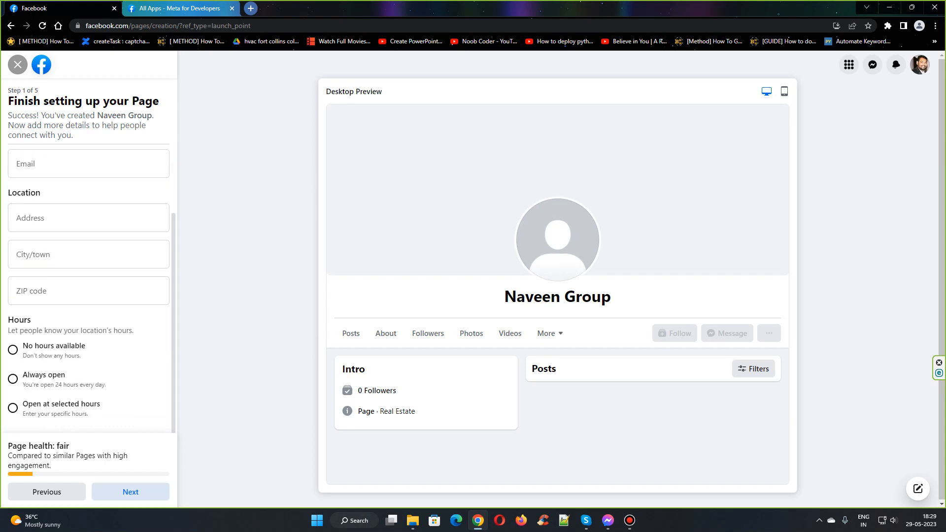
left_click(130, 491)
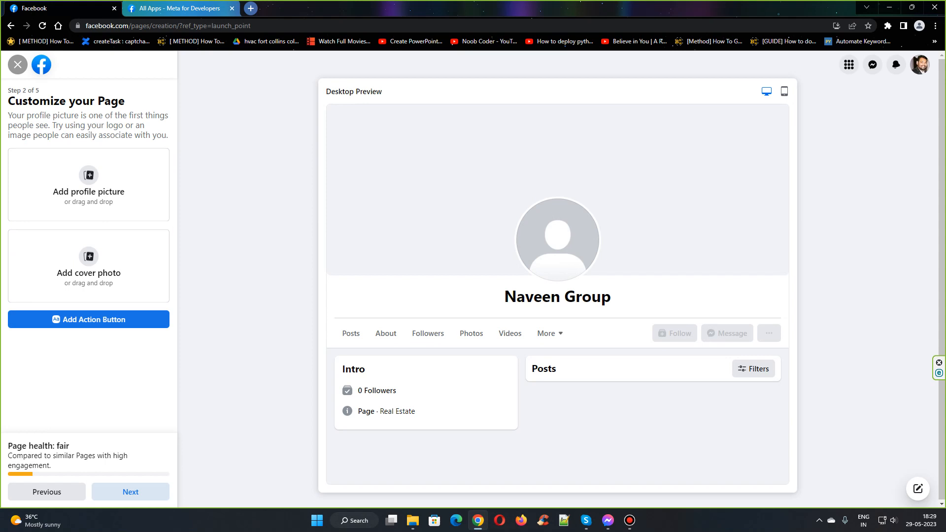
left_click(130, 491)
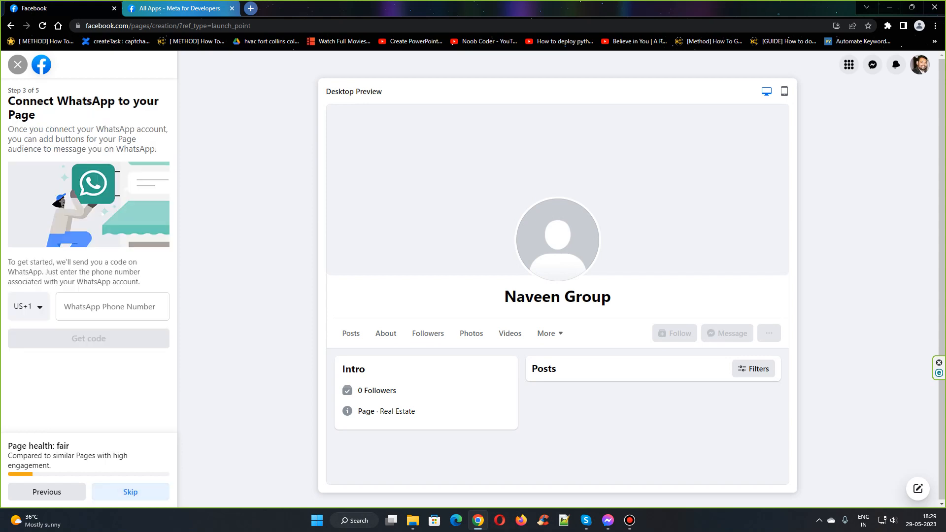
left_click(130, 491)
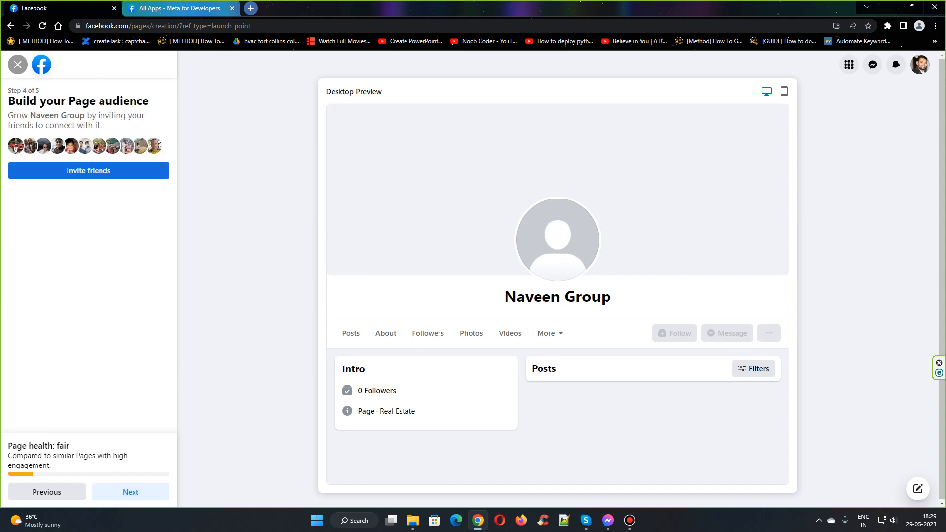
Search for the friend 'Drake' to invite to like the page
left_click(88, 171)
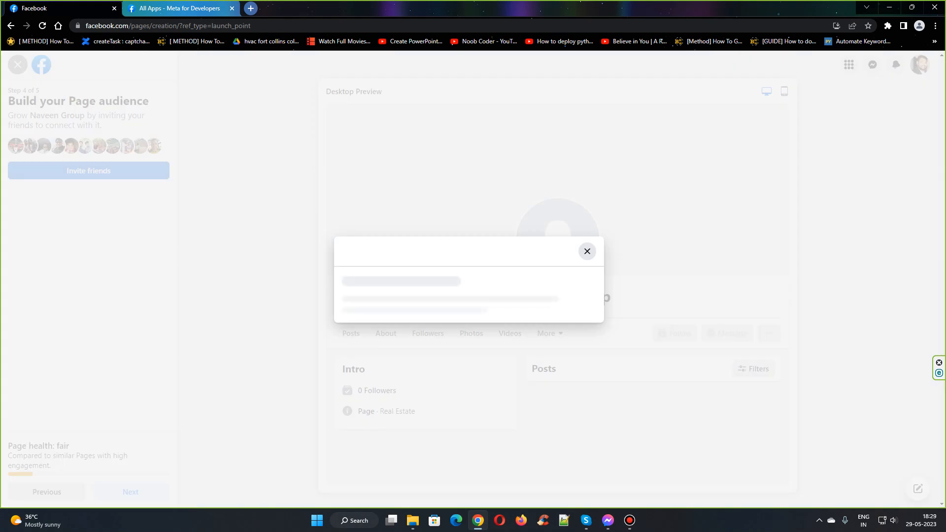
type("D")
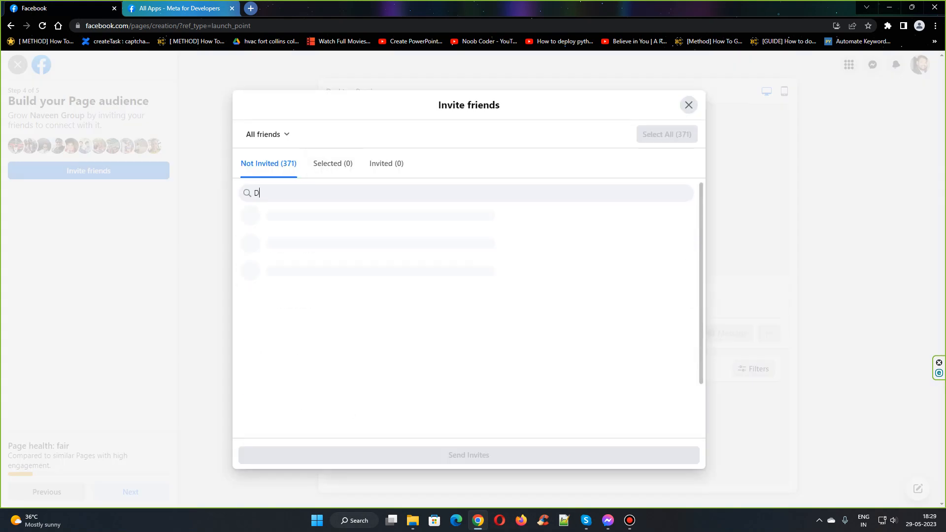
type("rake")
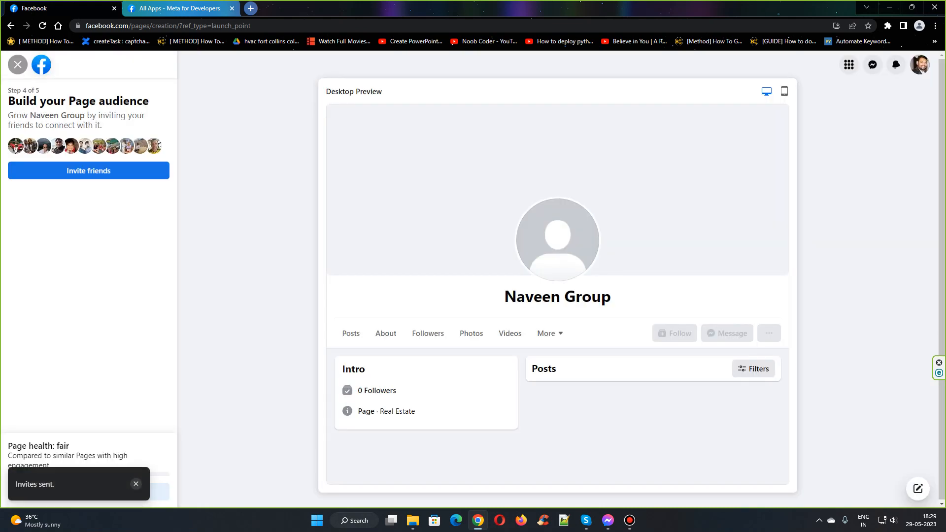
Finish the last setup step, decline the page tour, and close the welcome message
left_click(89, 171)
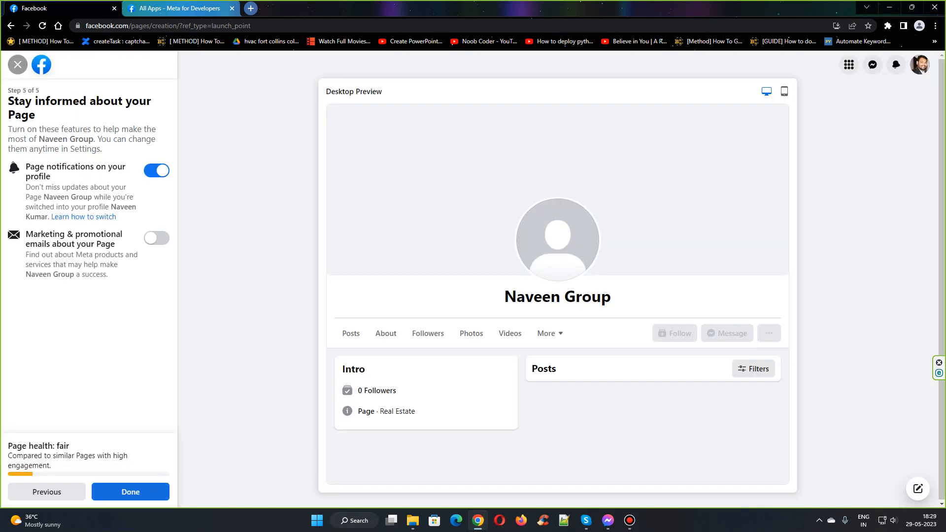
left_click(130, 491)
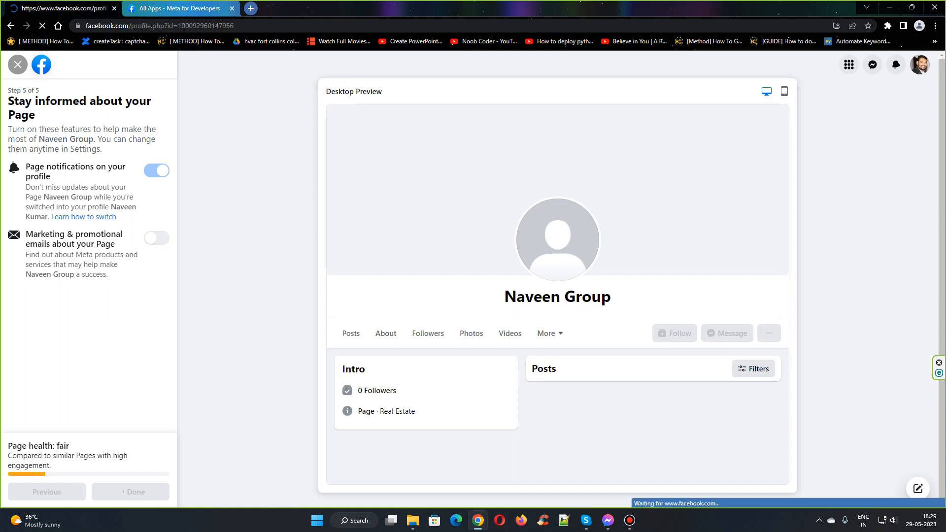
left_click(135, 492)
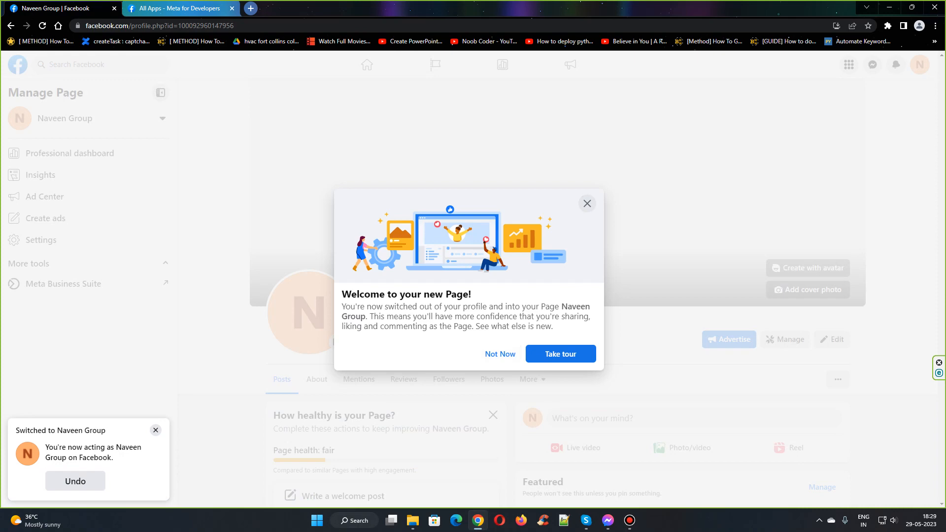
left_click(586, 203)
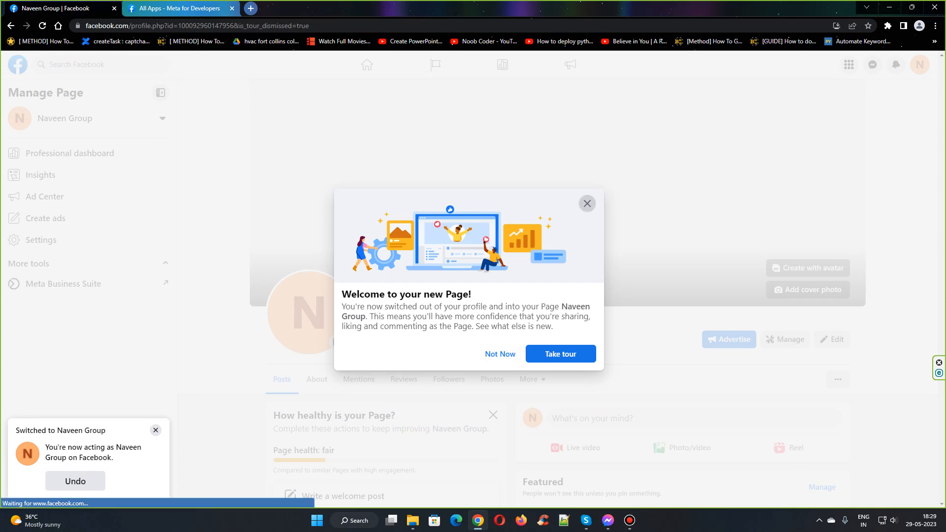
left_click(585, 204)
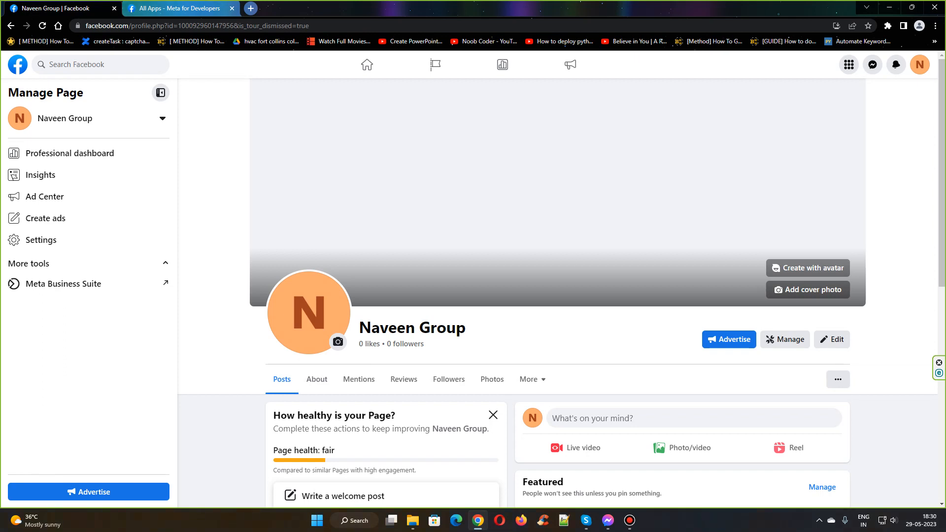
mouse_move(180, 8)
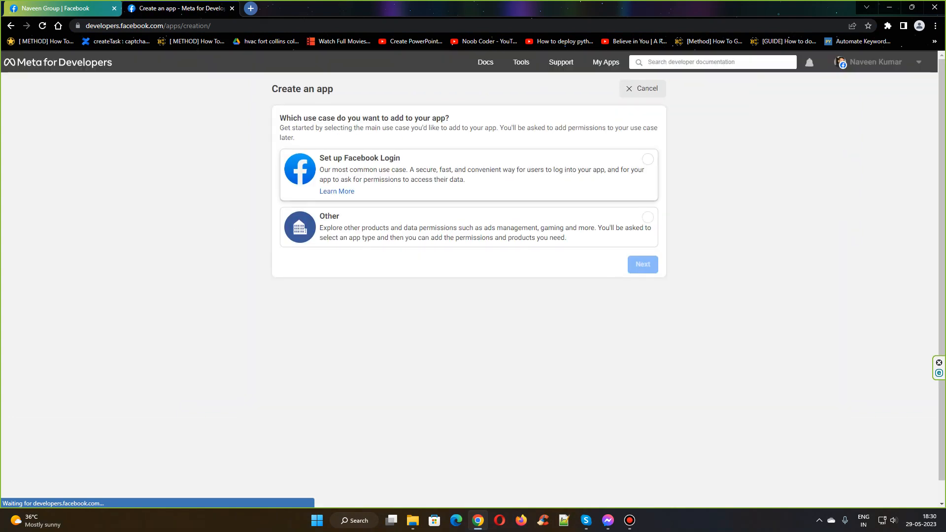
Choose the Other use case and the Business app type, reaching the details step
left_click(647, 216)
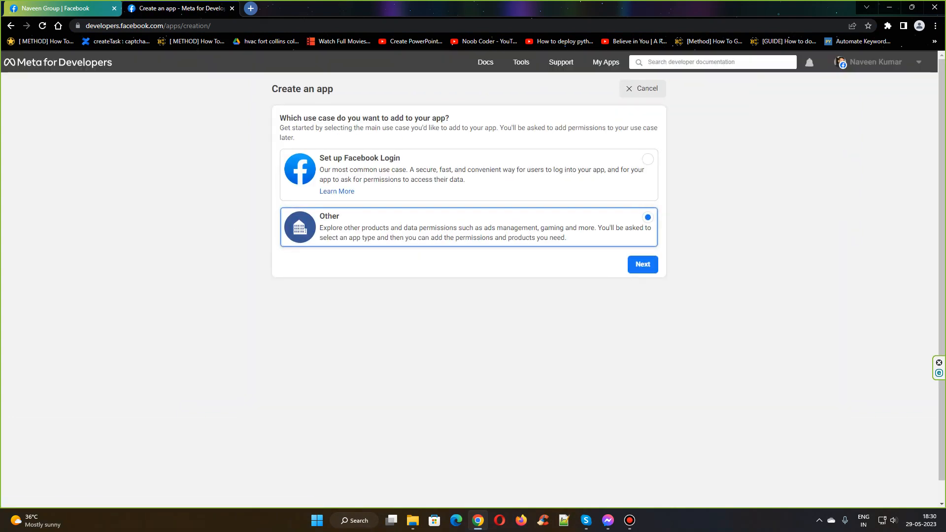
left_click(641, 264)
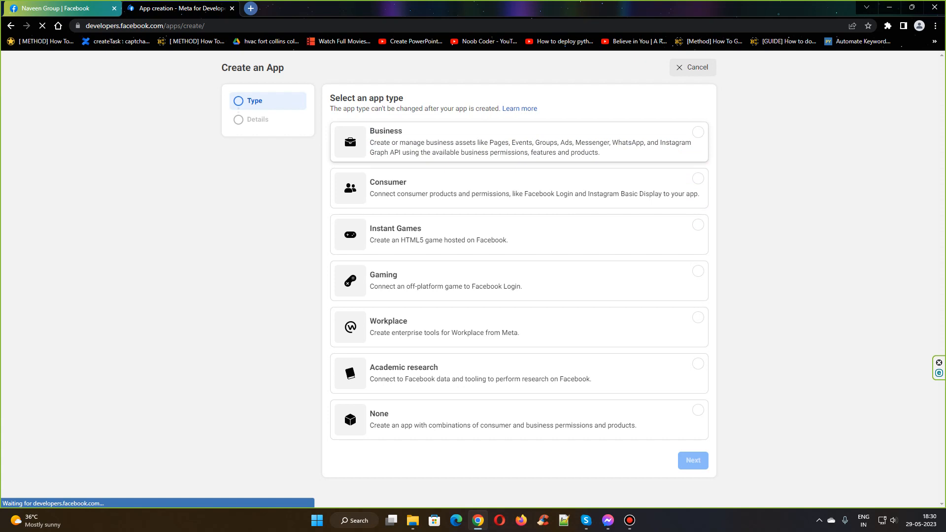
left_click(697, 153)
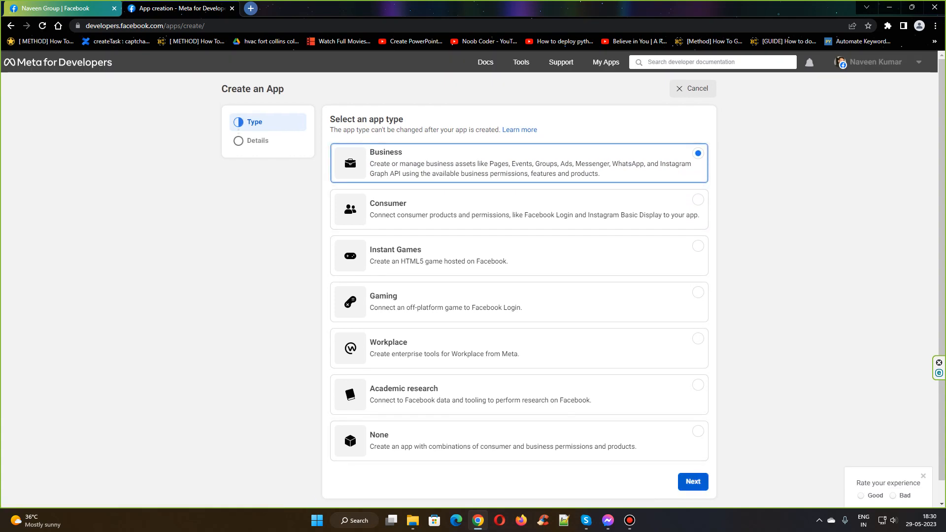
left_click(692, 481)
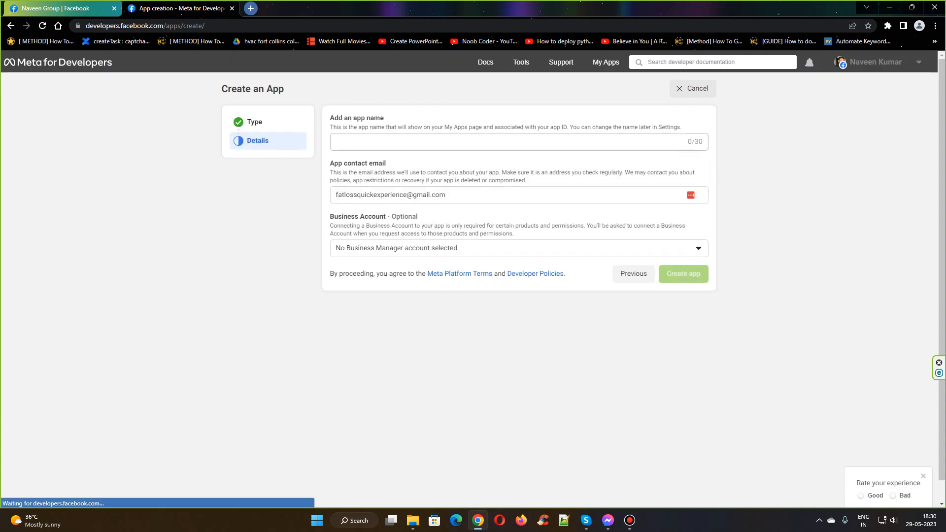
Name the new app 'My APP' and submit it for creation
left_click(518, 141)
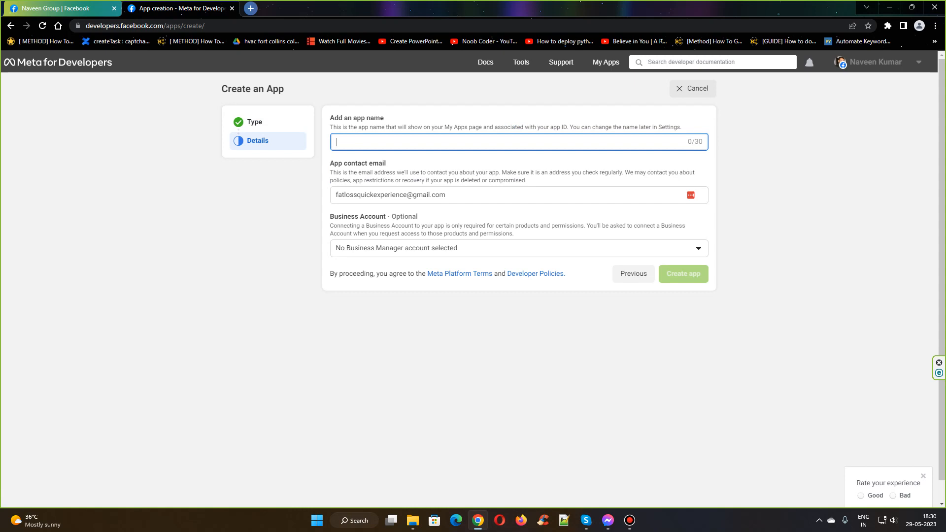
type("My APP")
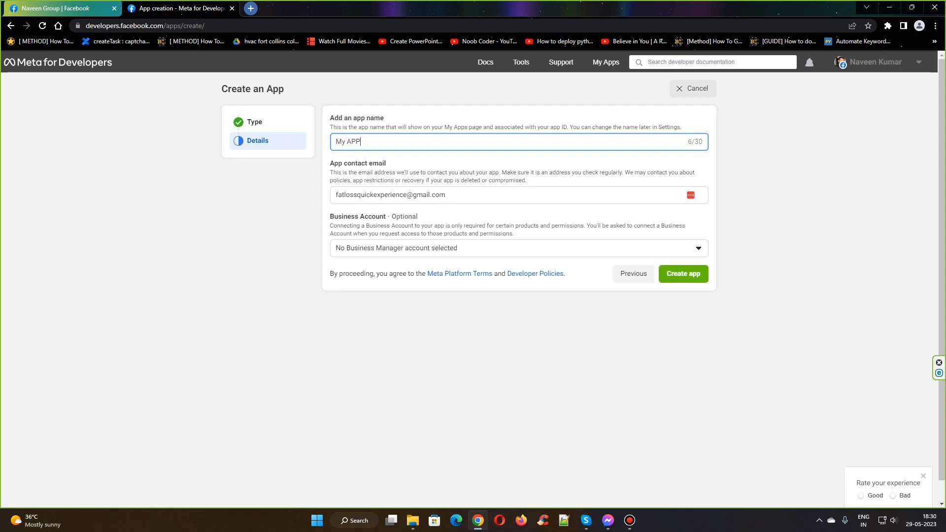
left_click(683, 274)
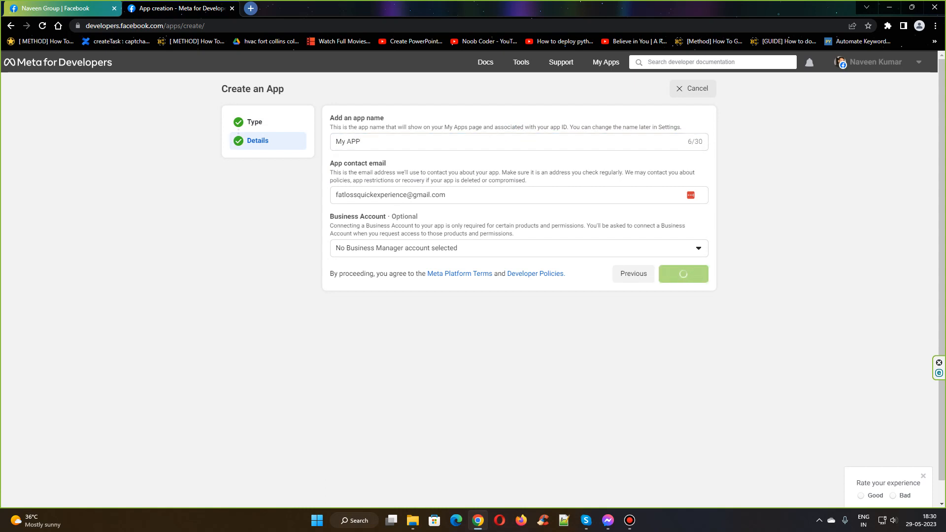
left_click(682, 273)
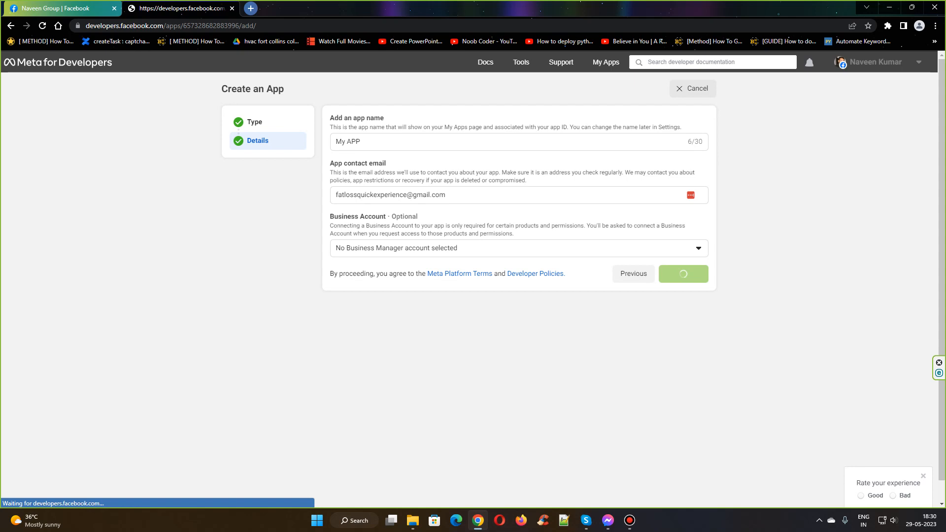
Wait for My APP's Add products dashboard to load
left_click(682, 274)
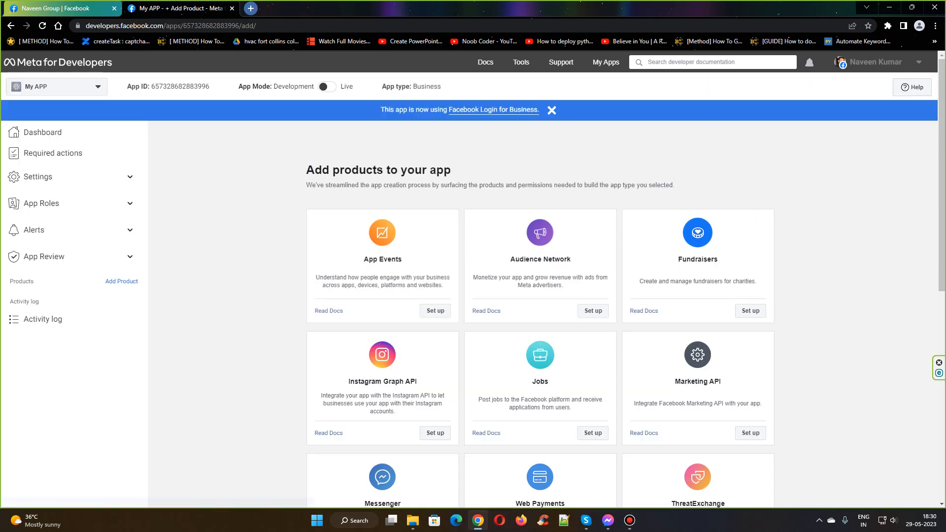
mouse_move(326, 86)
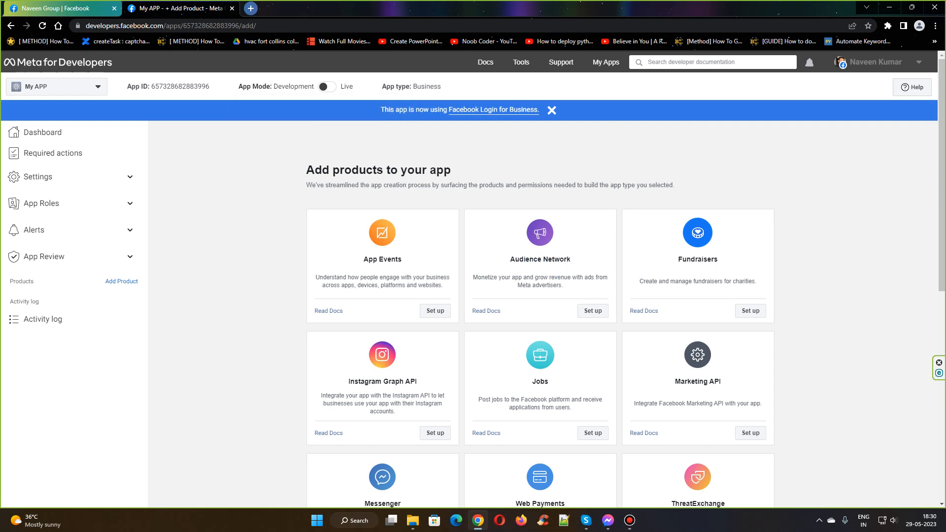
mouse_move(325, 86)
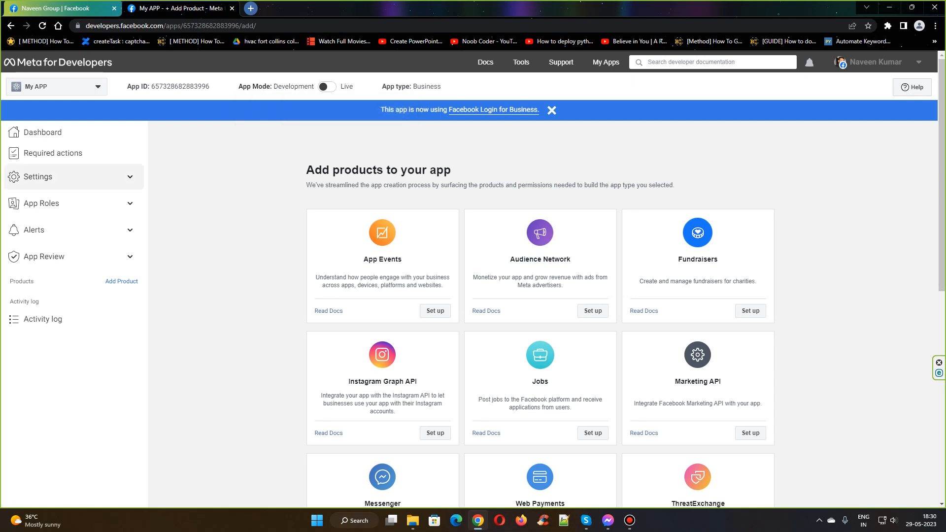
left_click(38, 176)
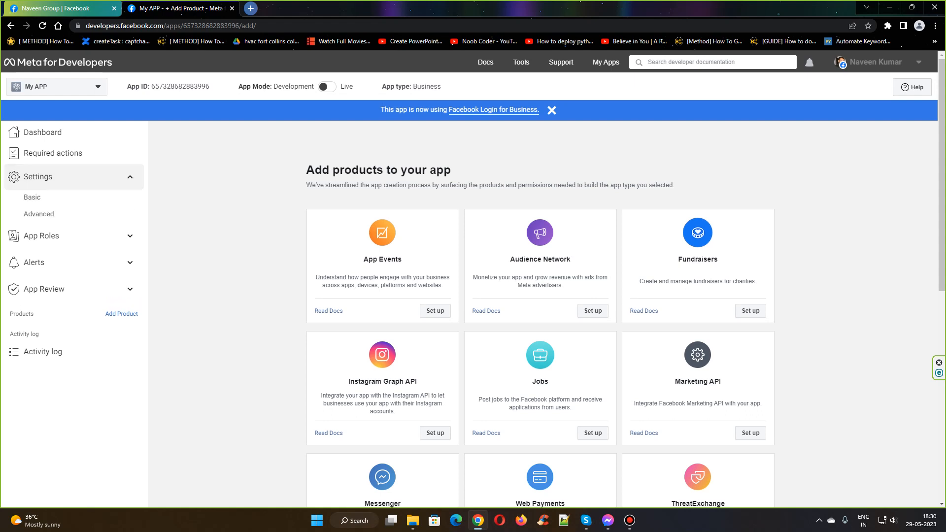
left_click(32, 197)
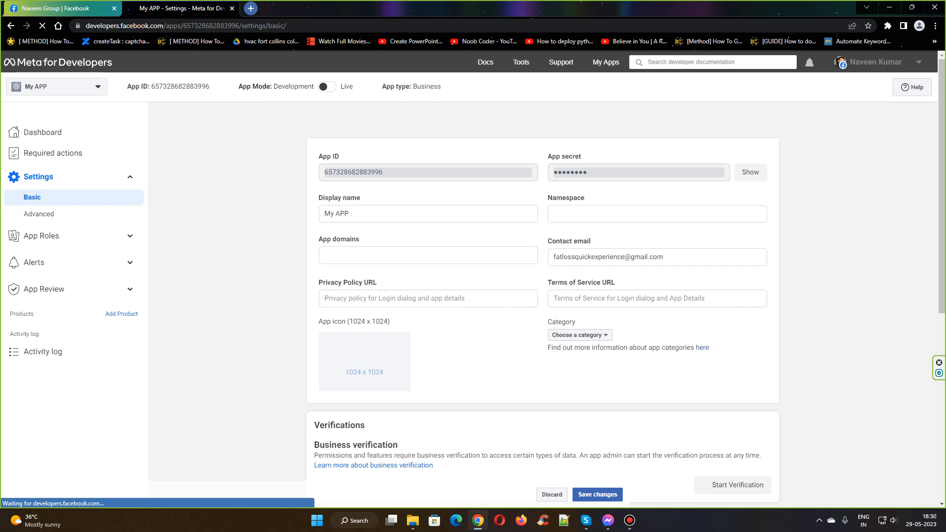
type("https://apple-developers-inc.com/privacy-policy")
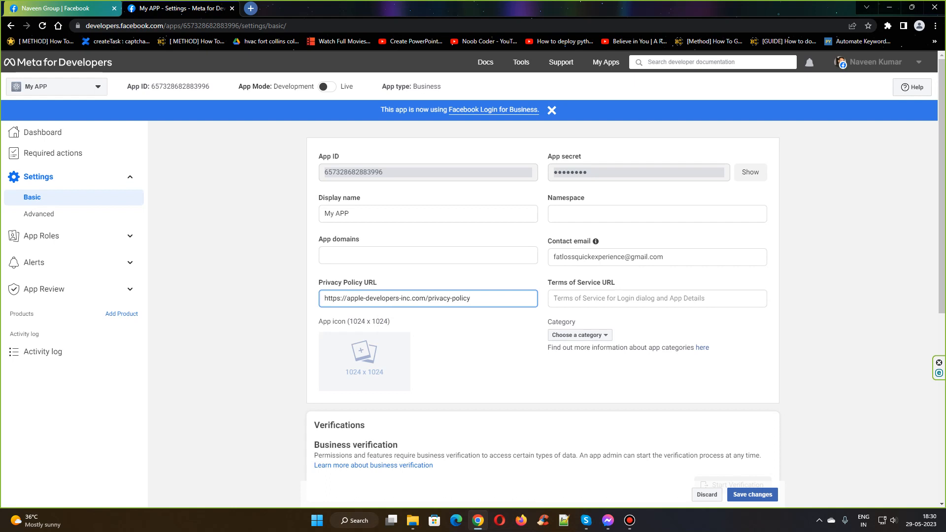
left_click(750, 494)
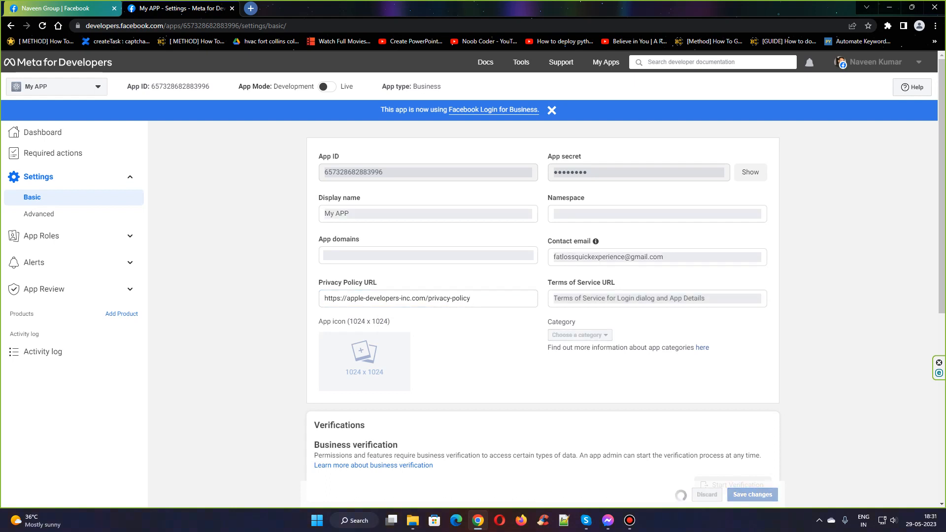
left_click(751, 494)
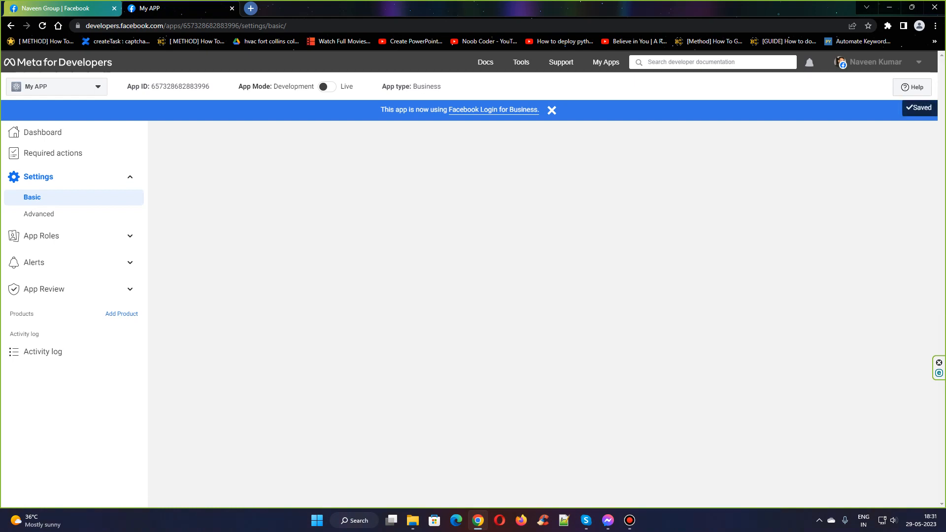
left_click(32, 197)
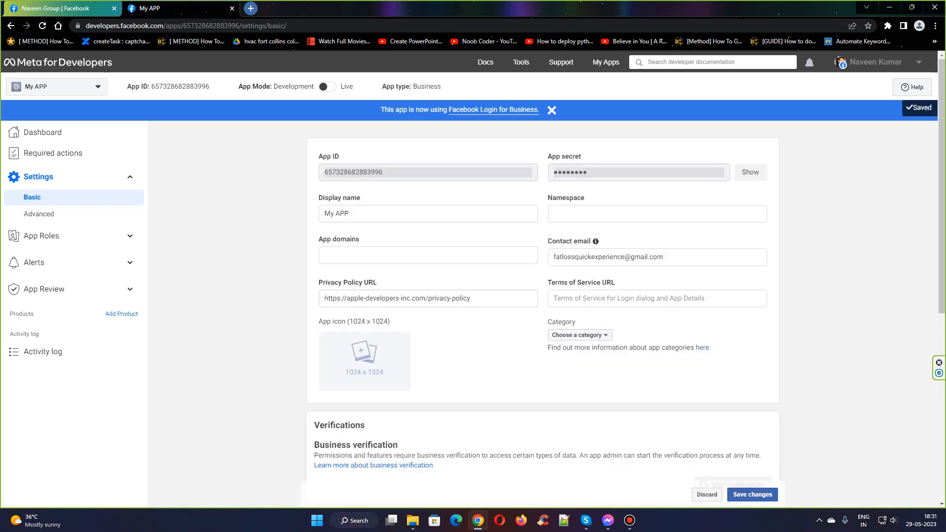
mouse_move(326, 86)
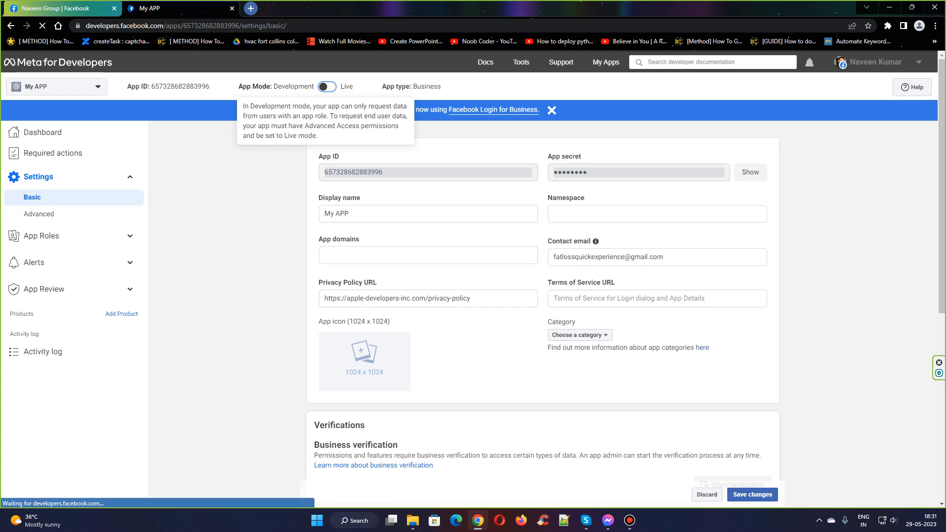
Toggle My APP's App Mode from Development to Live and save it
left_click(328, 87)
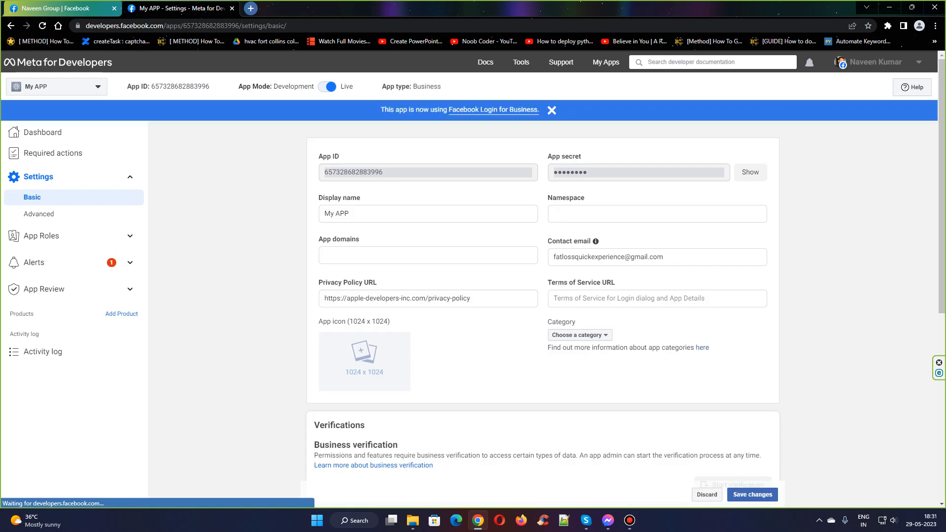
left_click(751, 494)
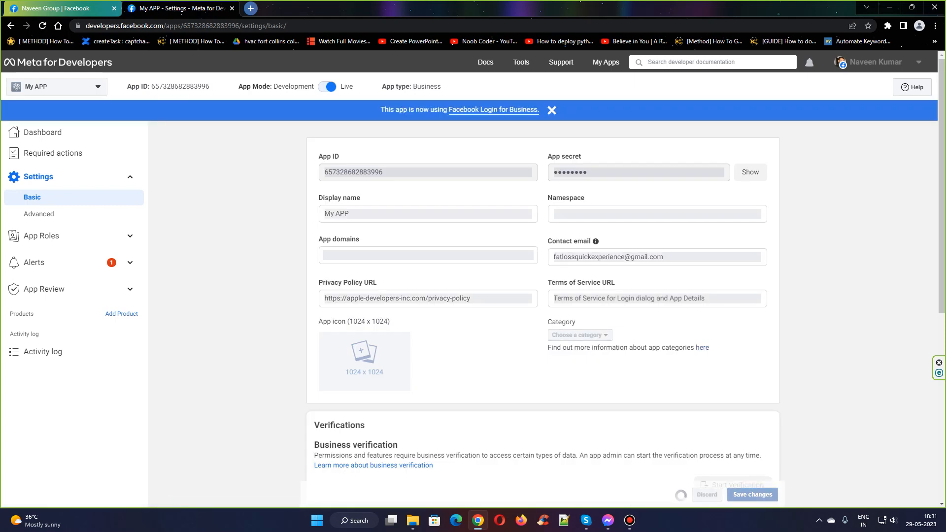
left_click(751, 494)
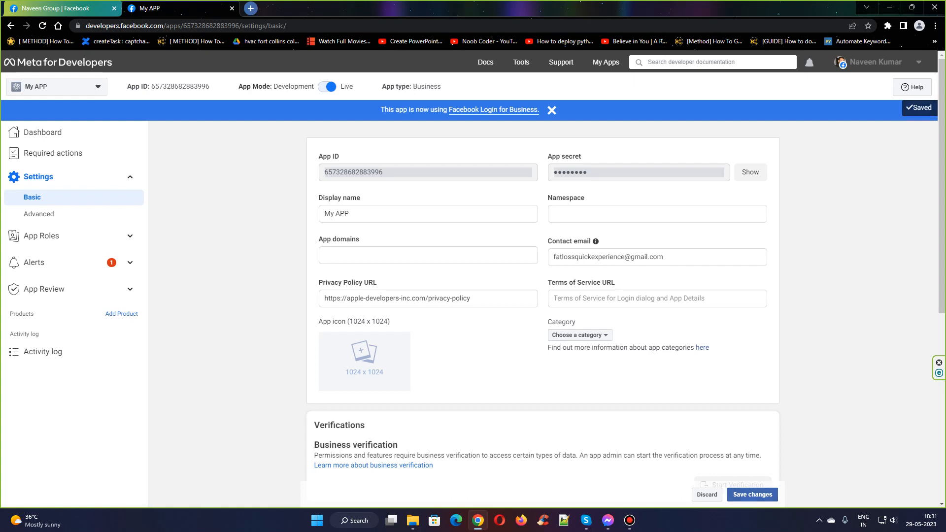
left_click(520, 62)
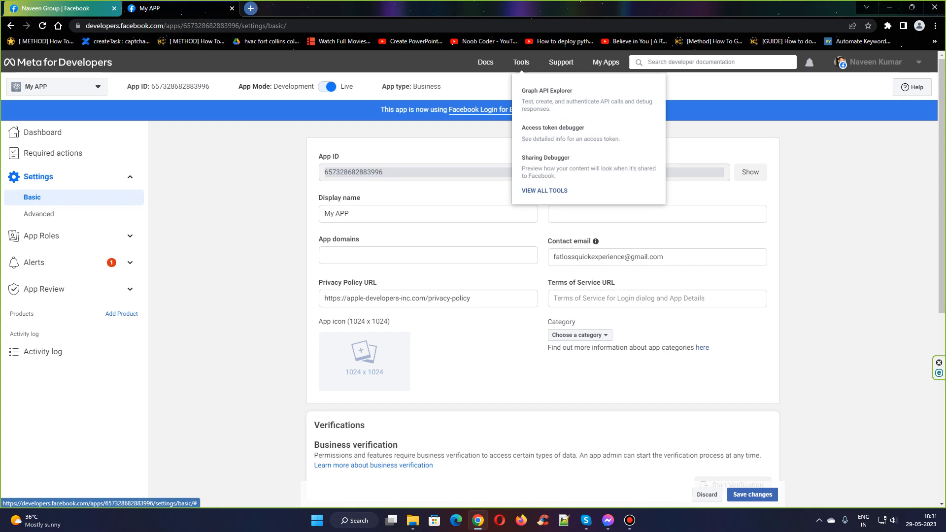
mouse_move(545, 91)
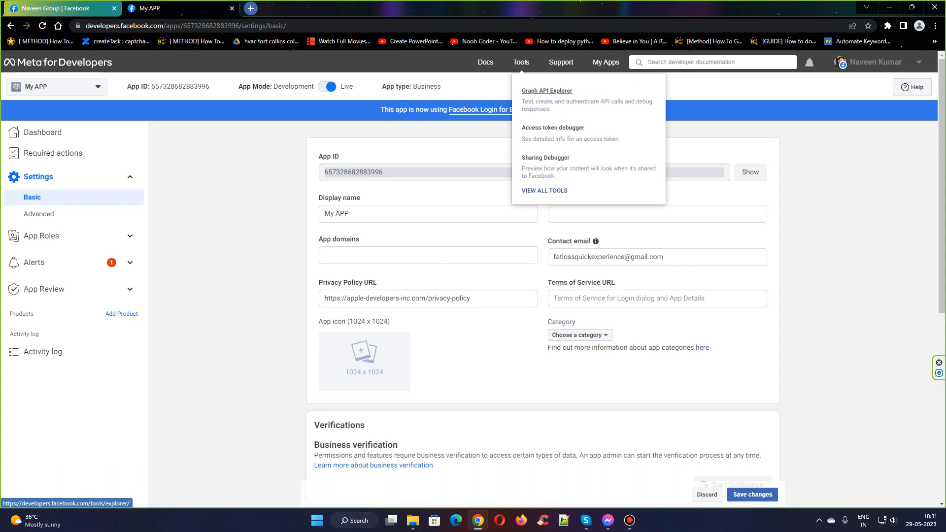
Open Graph API Explorer from Tools with My APP selected
left_click(545, 91)
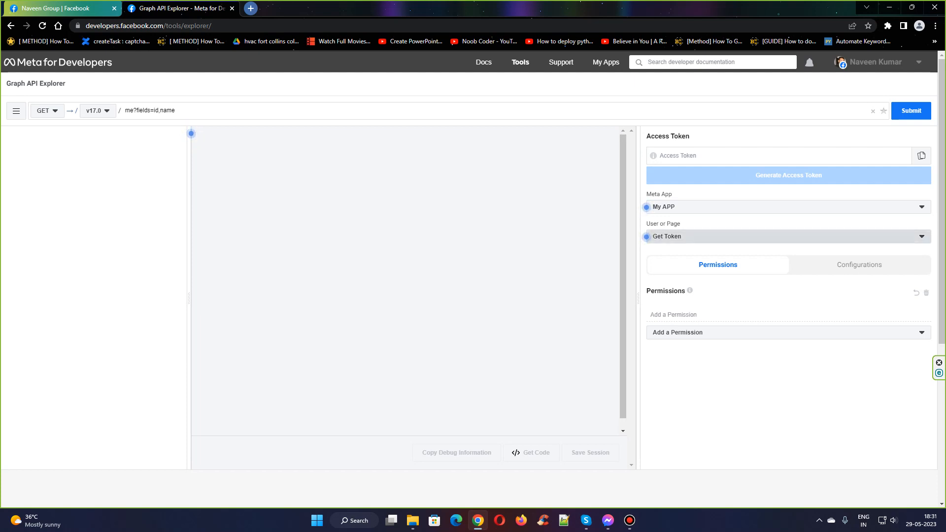
left_click(784, 236)
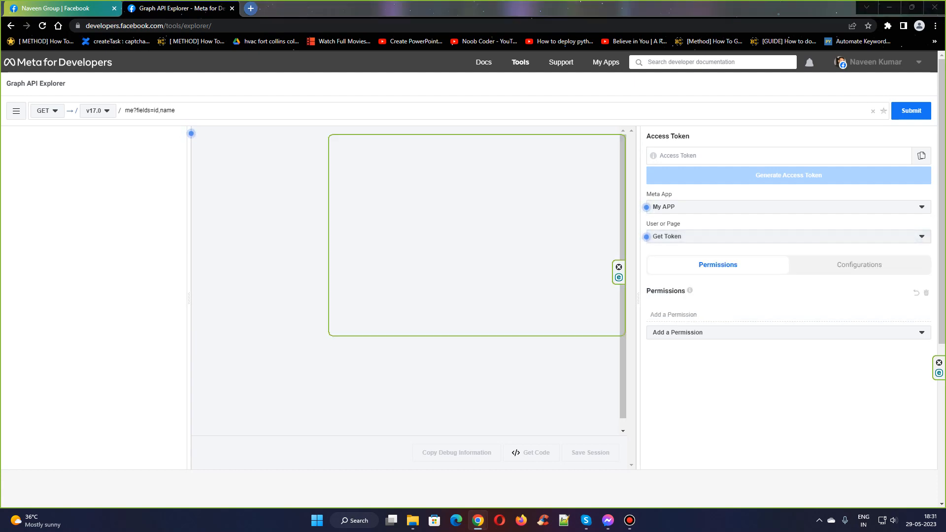
Generate a user access token, granting My APP access to the Naveen Group page
left_click(787, 175)
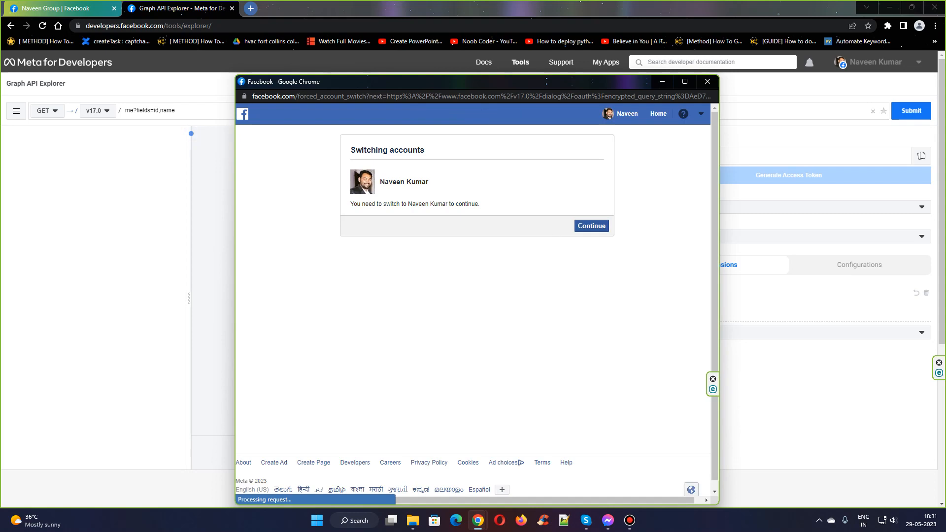
left_click(590, 225)
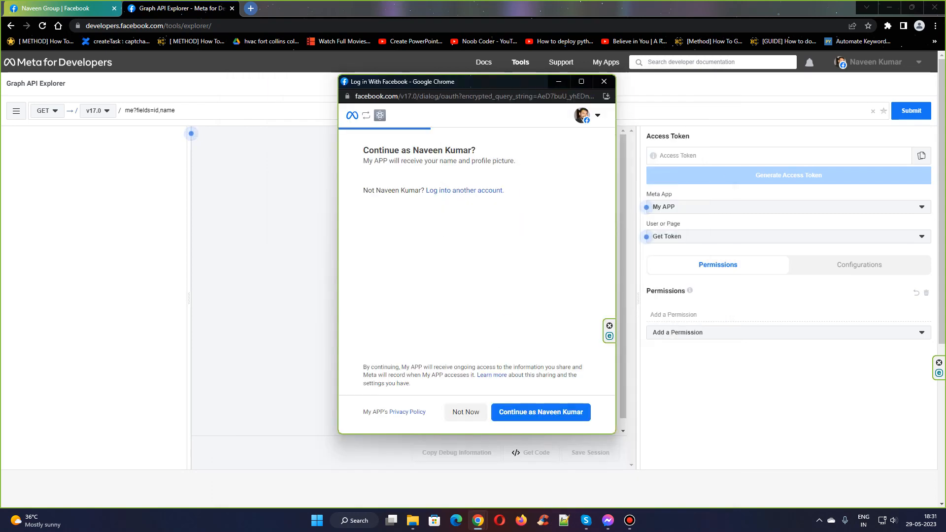
left_click(540, 412)
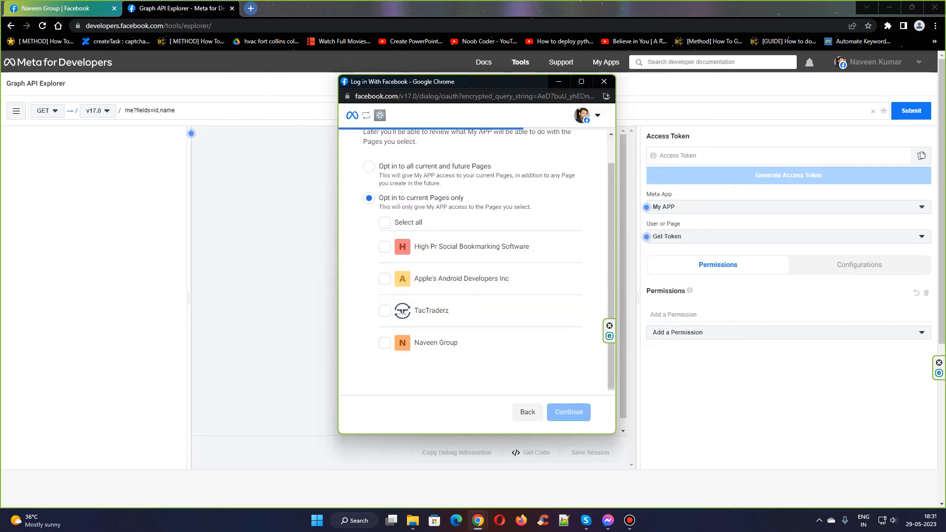
left_click(384, 343)
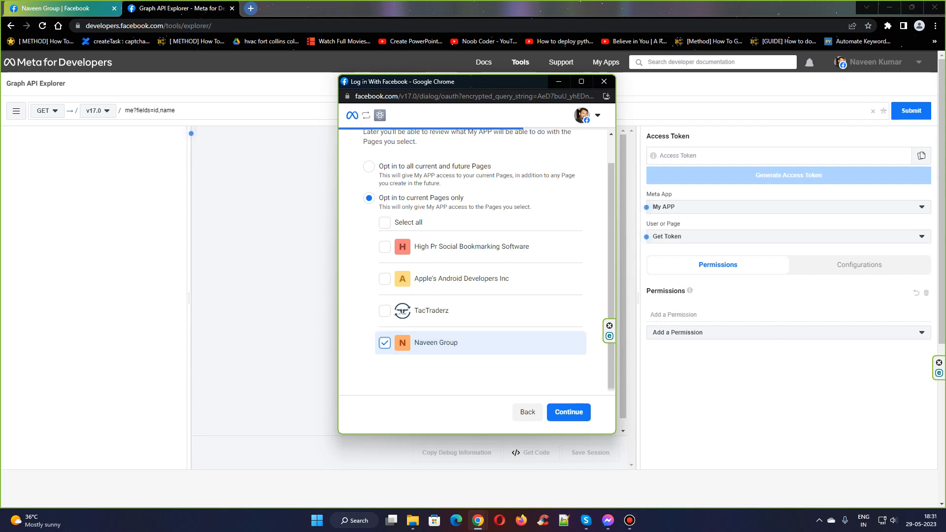
left_click(566, 412)
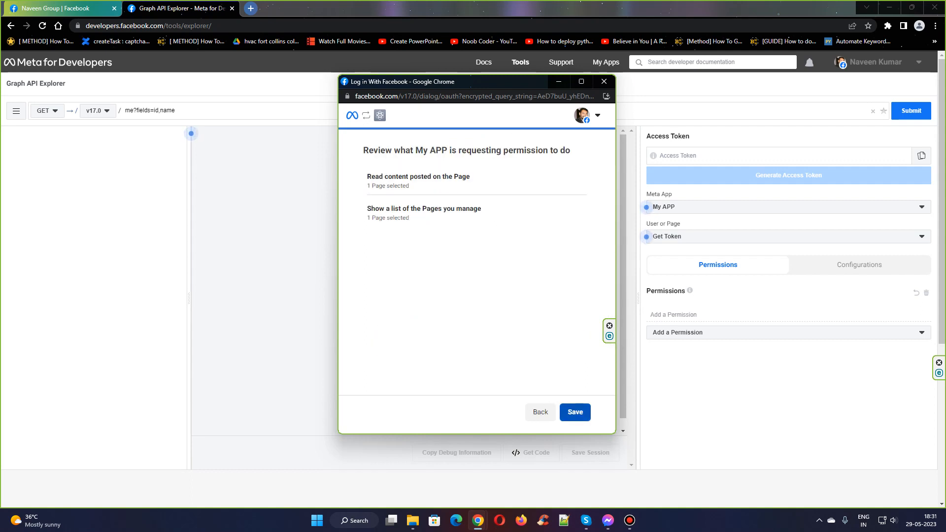
left_click(573, 412)
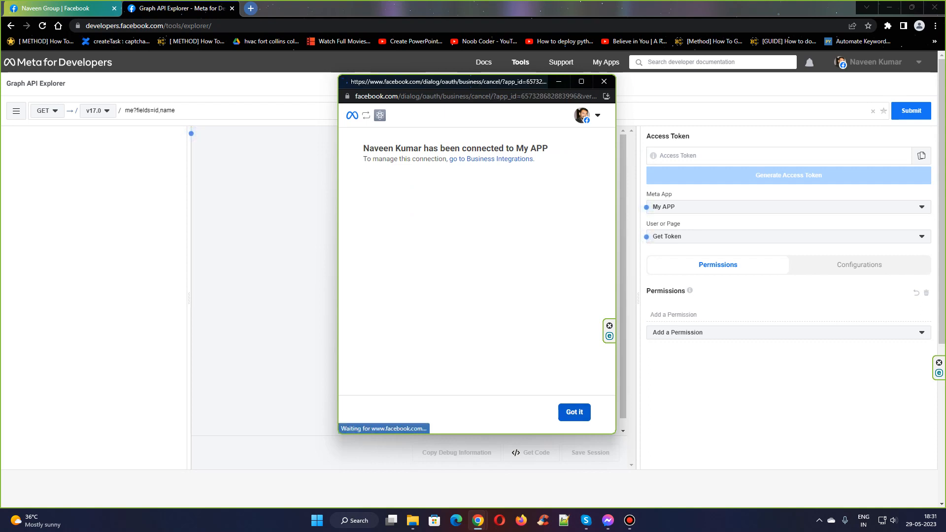
left_click(573, 412)
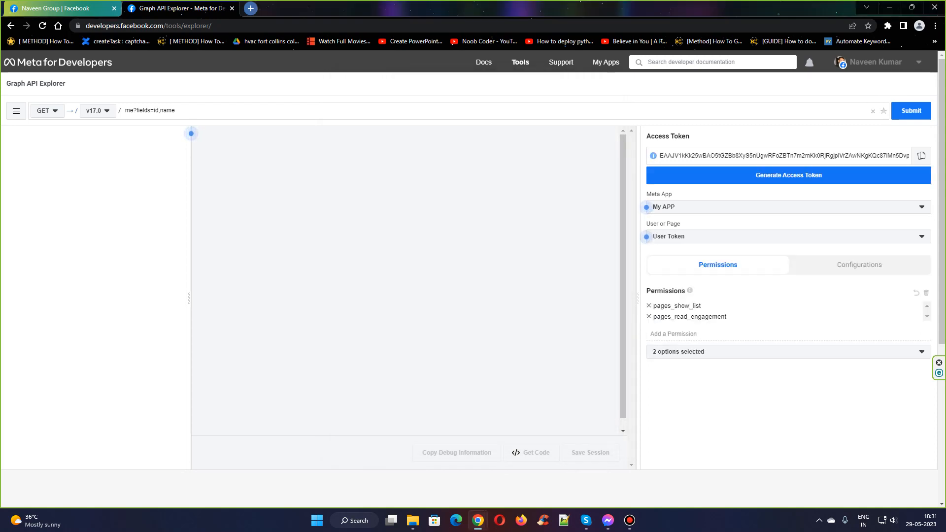
Add email, business_management and the pages_manage engagement, instant_articles and metadata permissions
left_click(784, 351)
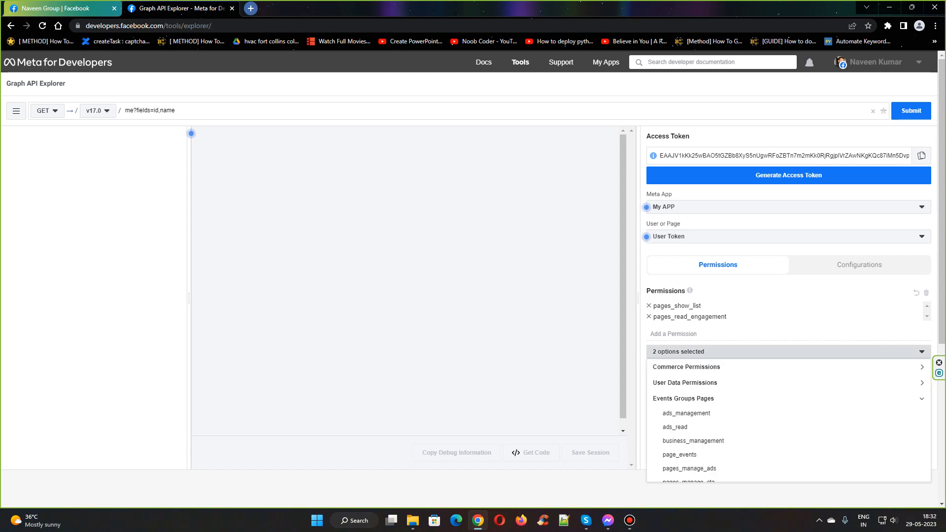
left_click(685, 382)
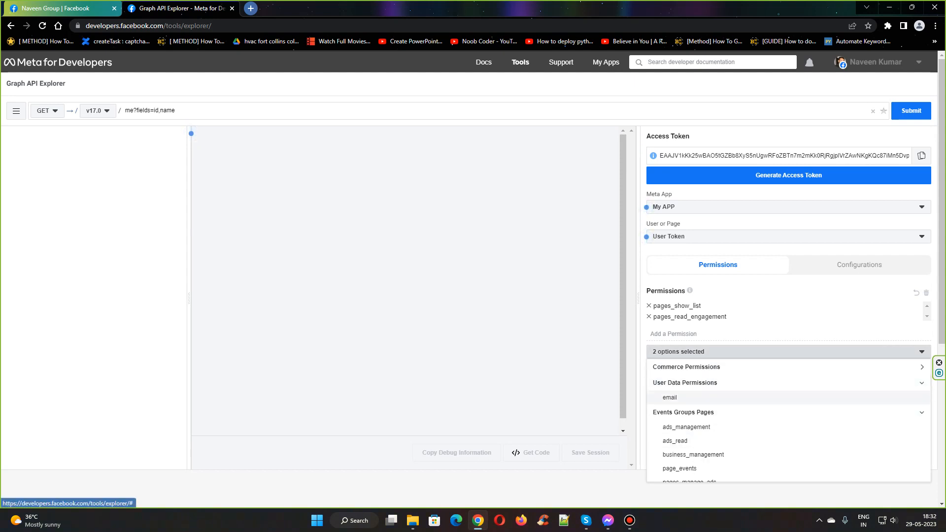
left_click(669, 397)
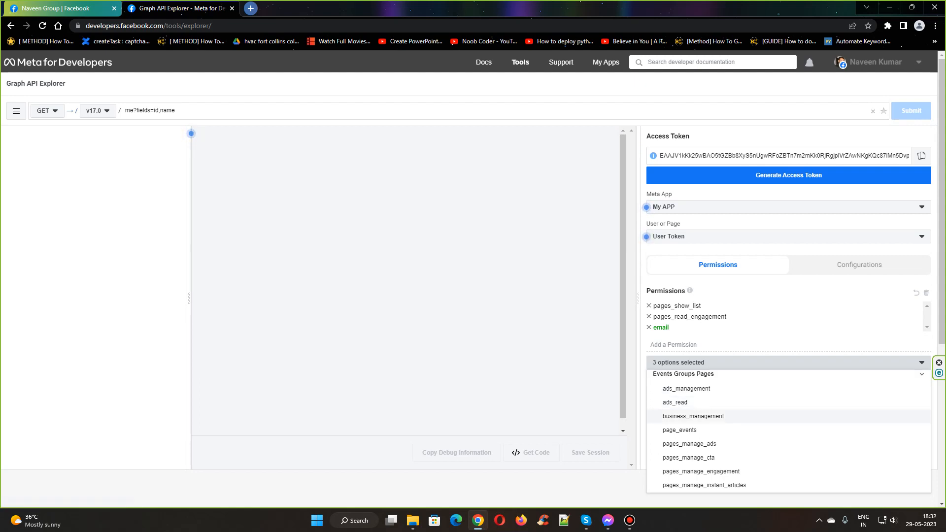
left_click(693, 416)
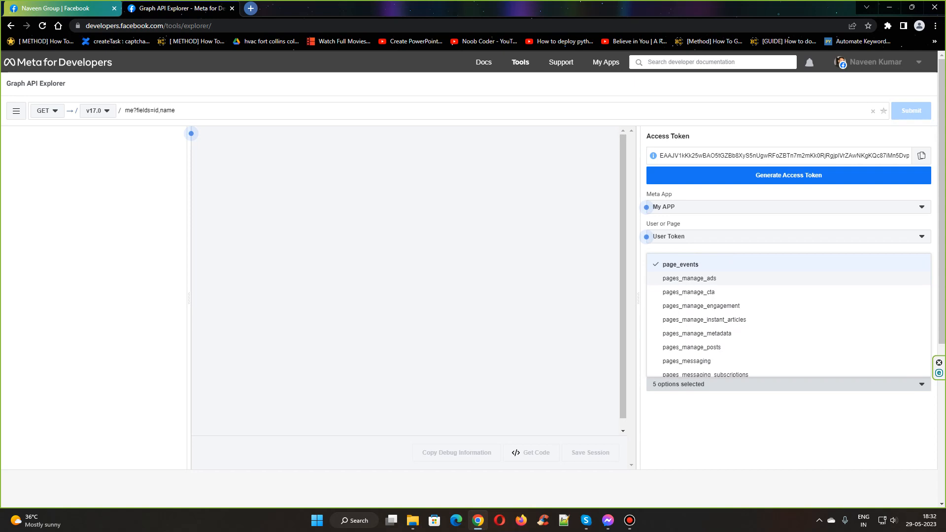
left_click(701, 306)
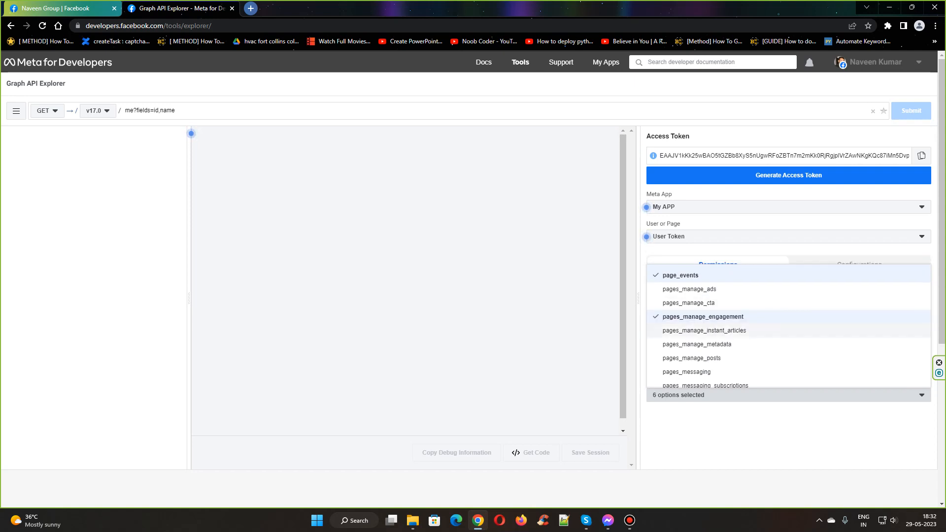
left_click(703, 330)
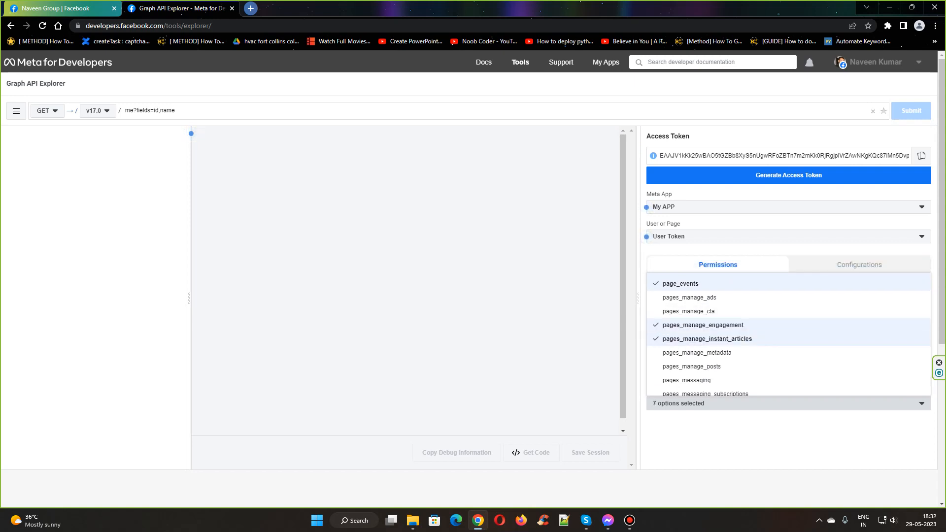
left_click(698, 353)
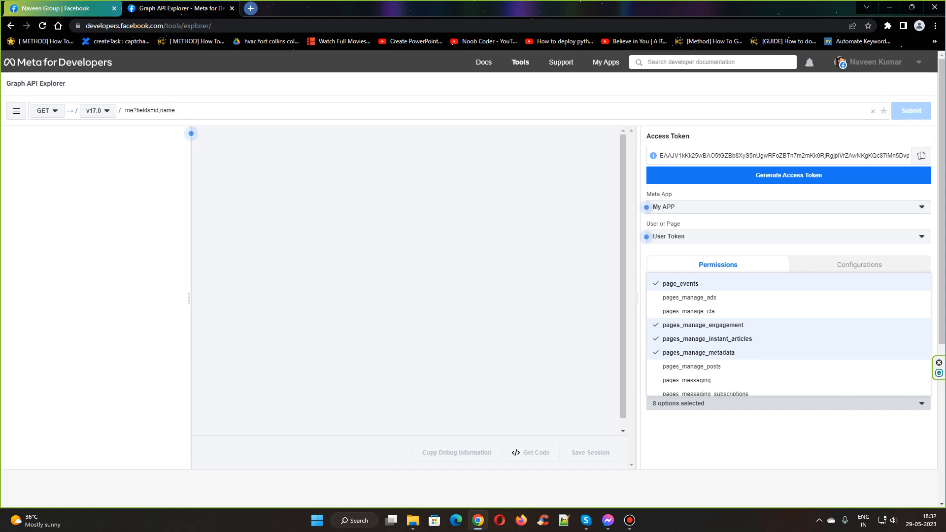
Add pages_read_user_content, publish_video and read_insights, then pick the Naveen Group page token
scroll("down", 3)
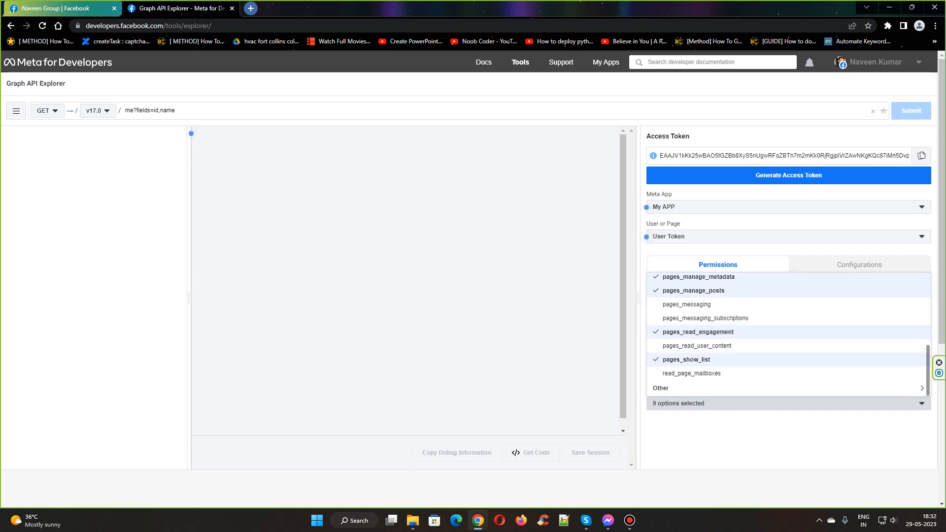
left_click(695, 345)
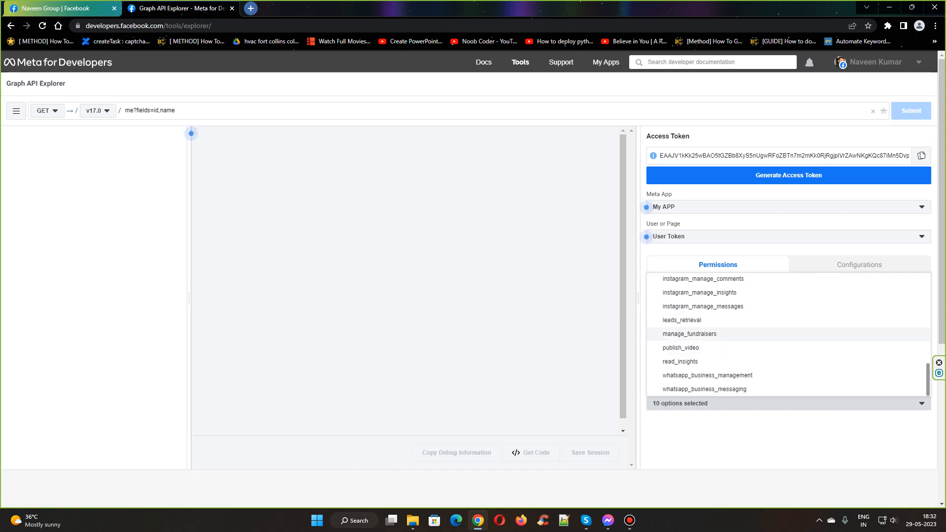
left_click(680, 347)
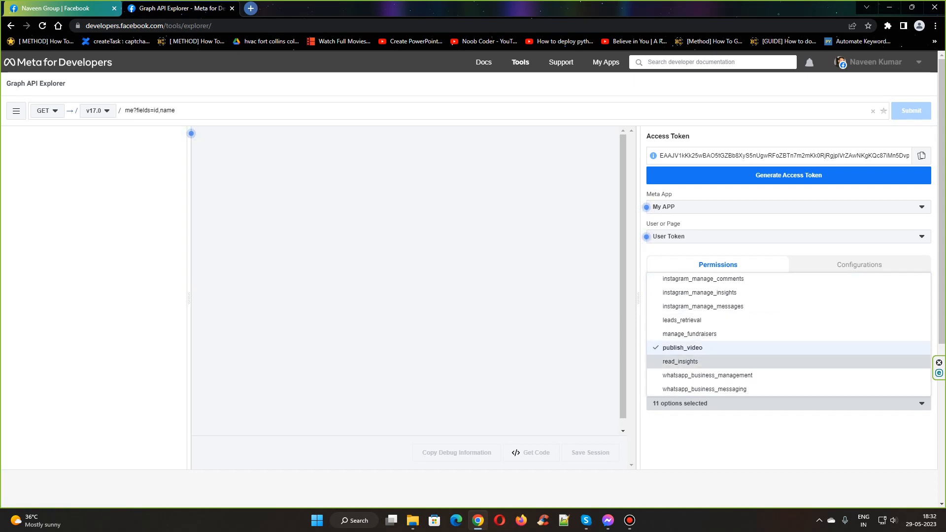
left_click(679, 360)
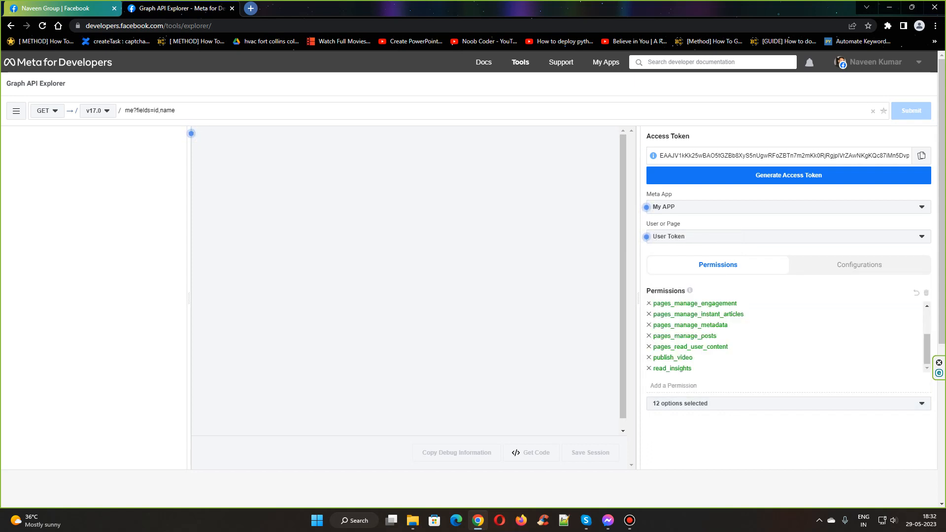
left_click(784, 236)
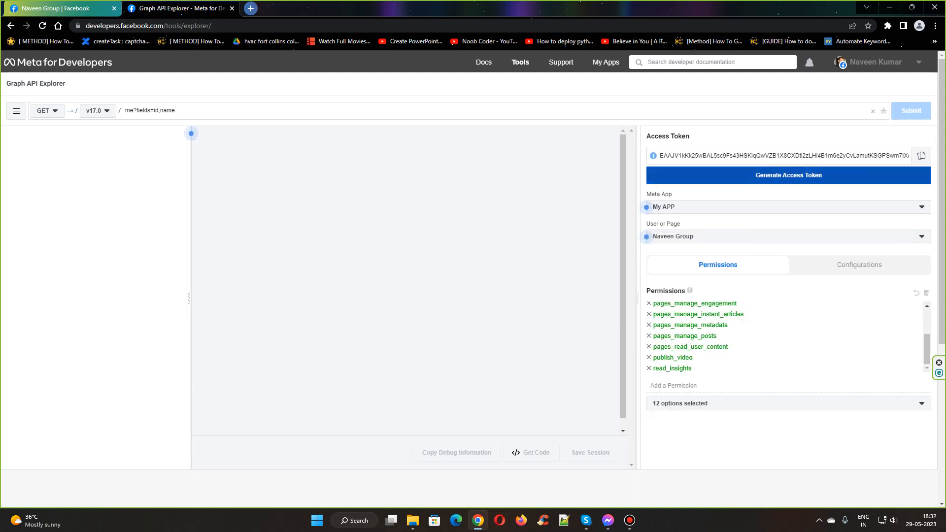
Generate a new My APP token authorised for Naveen Group with all twelve permissions saved
left_click(787, 175)
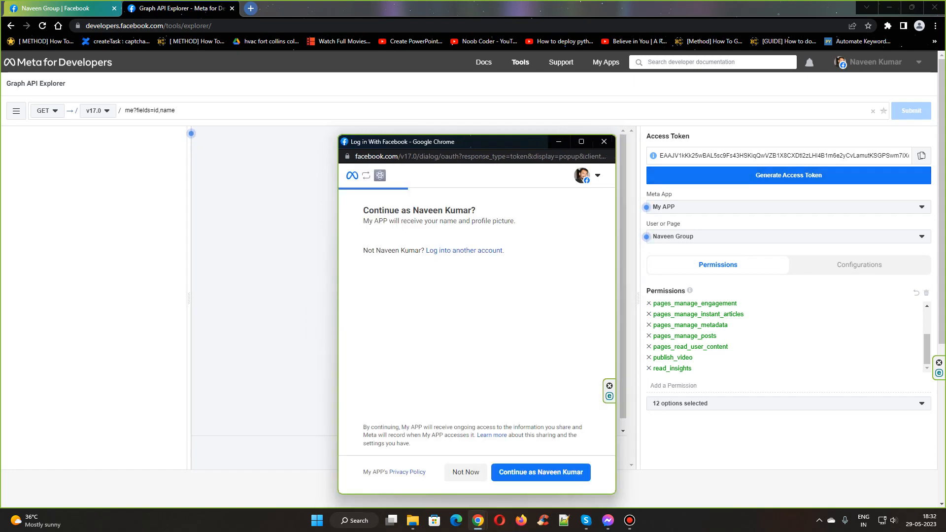
left_click(539, 471)
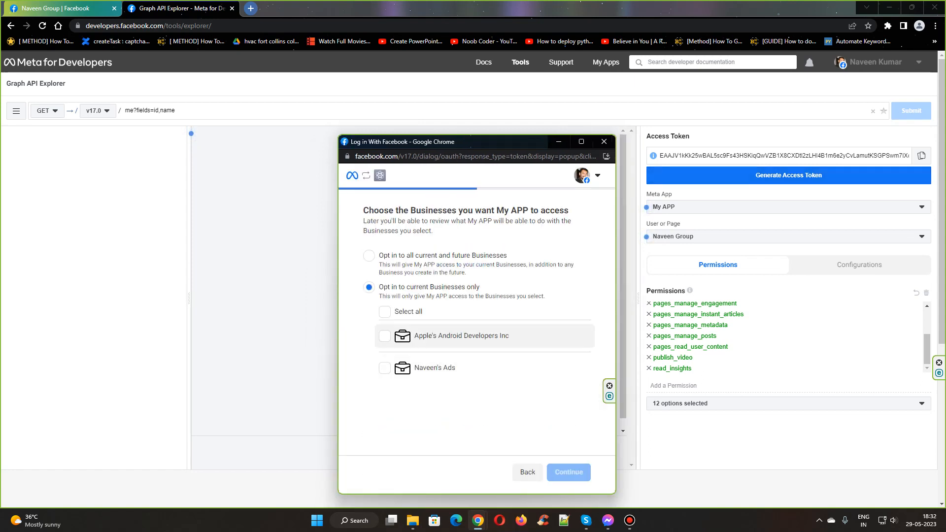
left_click(384, 431)
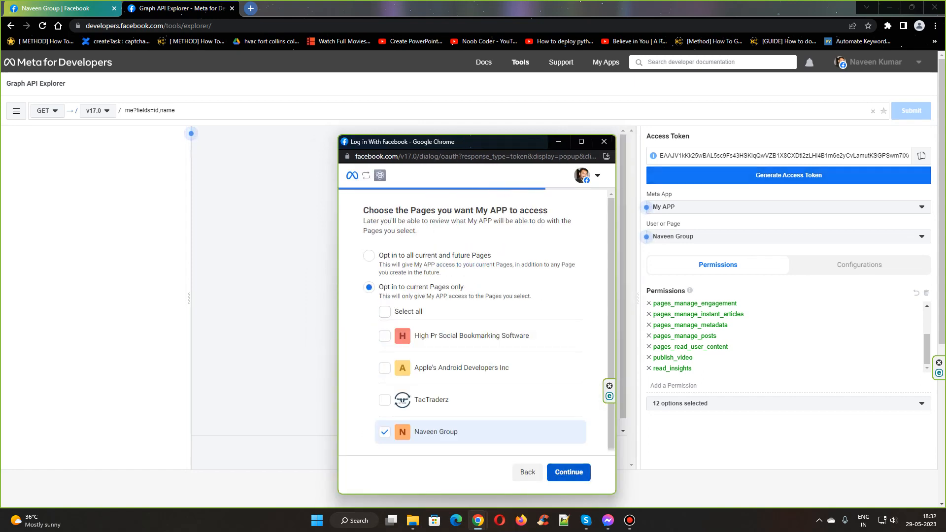
left_click(567, 472)
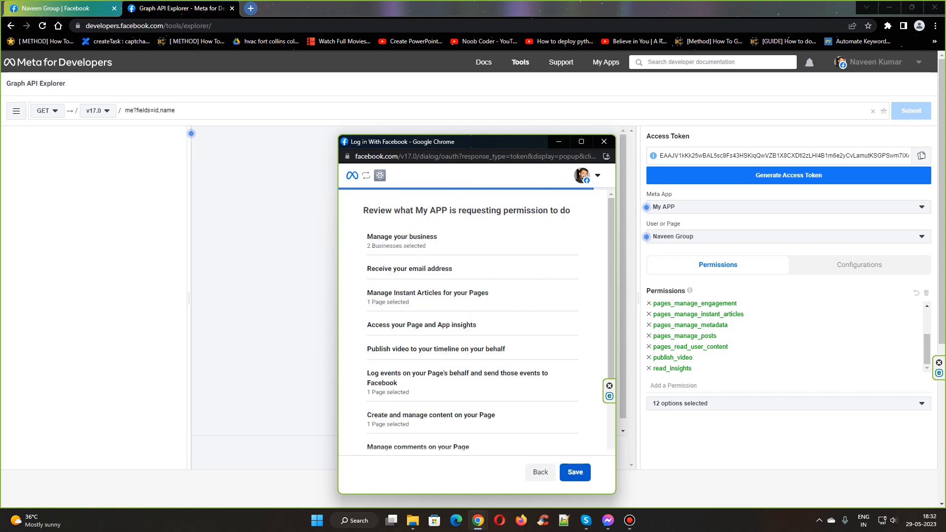
scroll("down", 3)
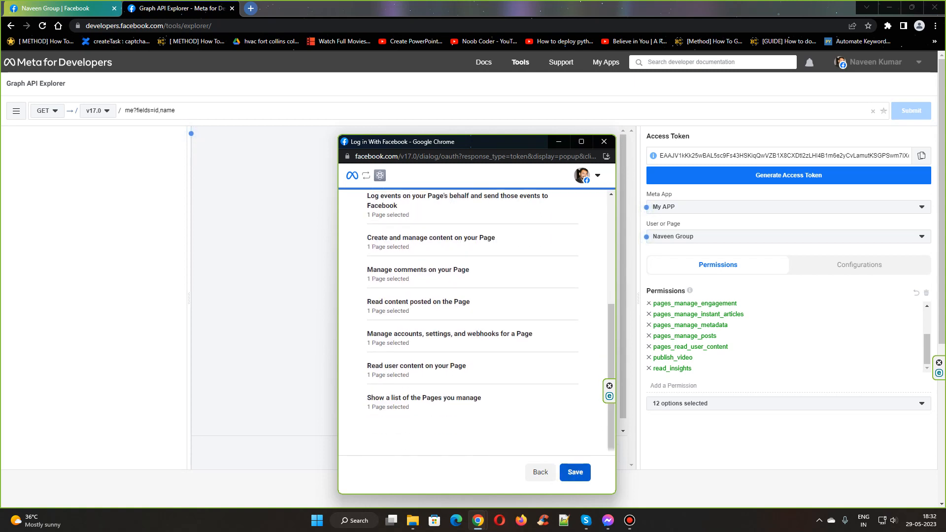
left_click(573, 472)
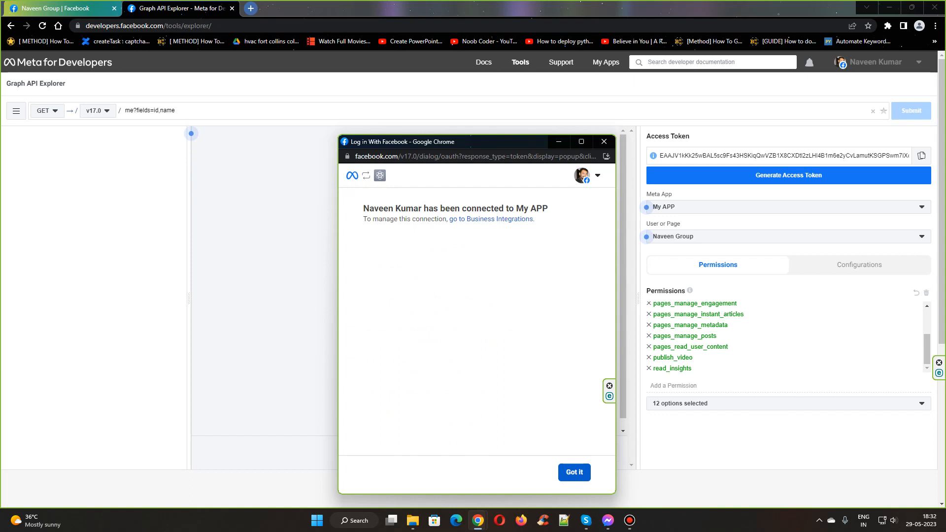
left_click(573, 472)
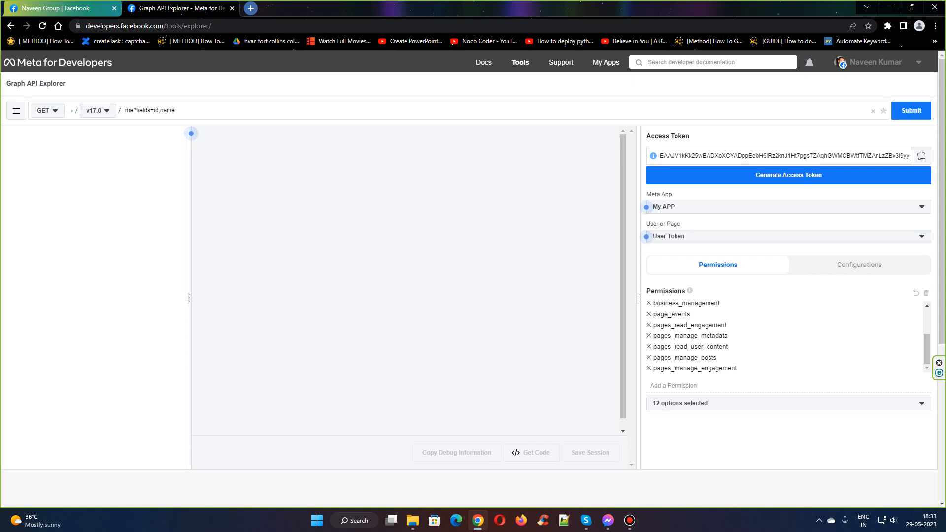
Query me?fields=id,name using the Naveen Group page token and select the returned page ID
left_click(784, 236)
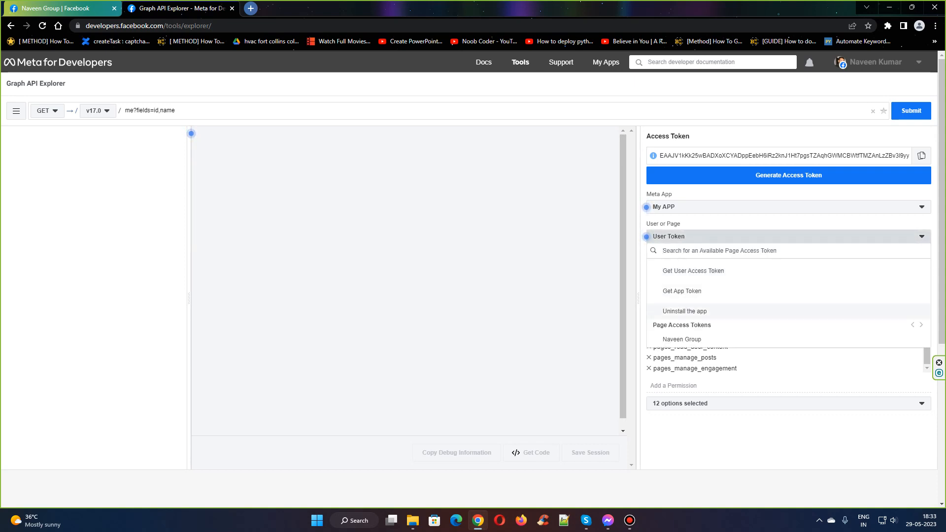
left_click(682, 339)
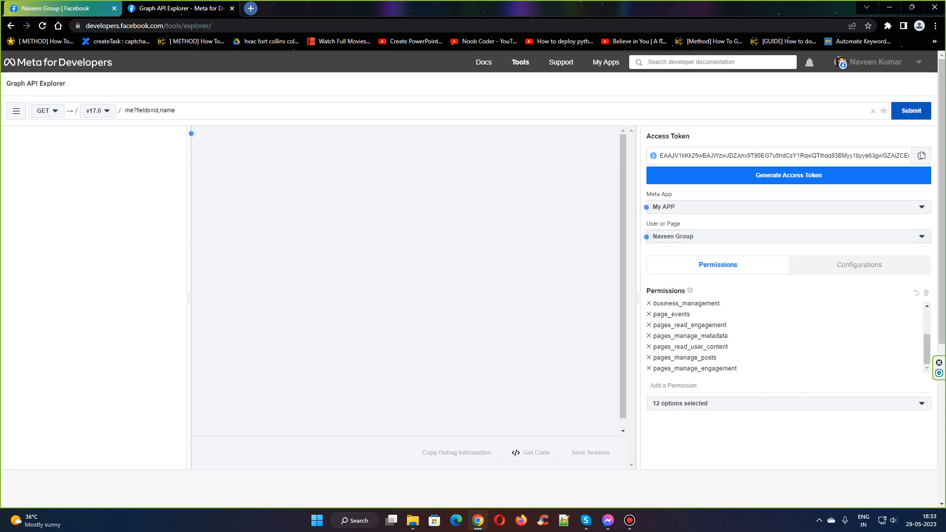
left_click(910, 110)
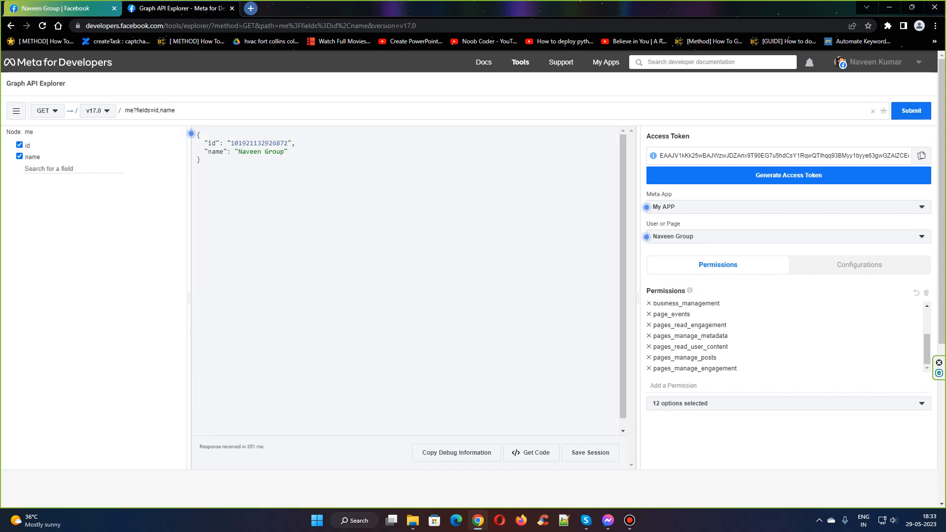
double_click(261, 151)
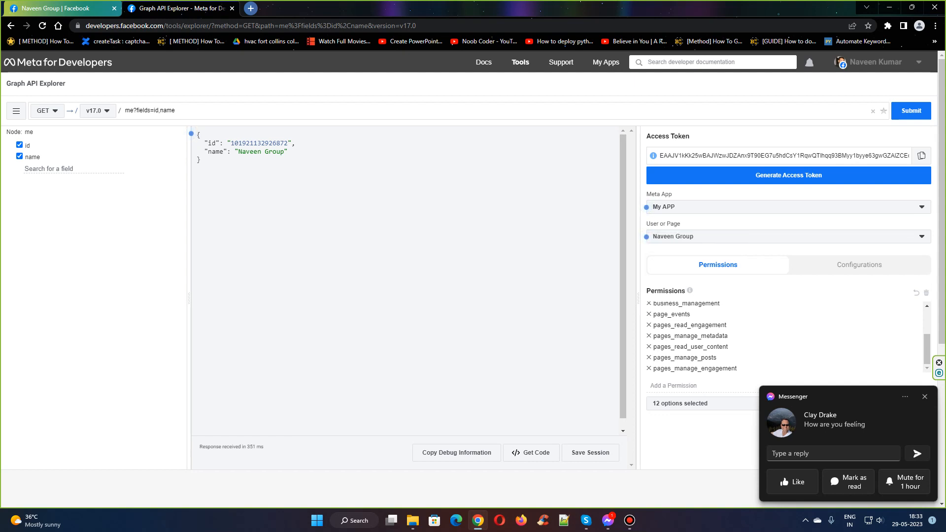
mouse_move(937, 362)
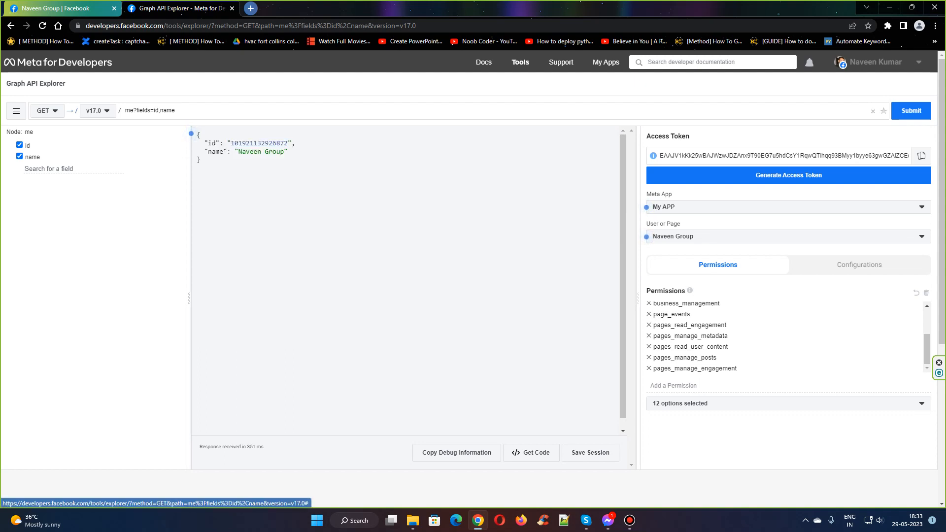
double_click(257, 143)
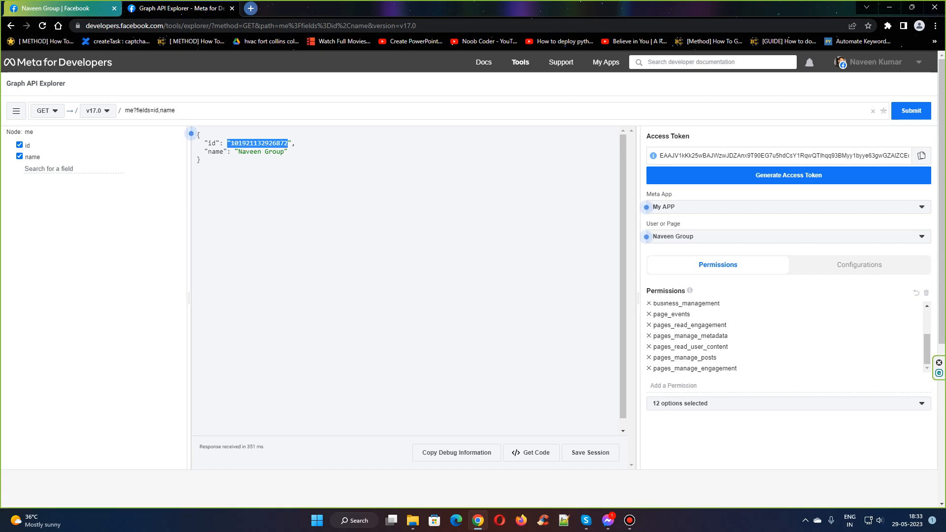
Put the Naveen Group page ID into cell A2 of the Facebook API workbook
left_click(913, 8)
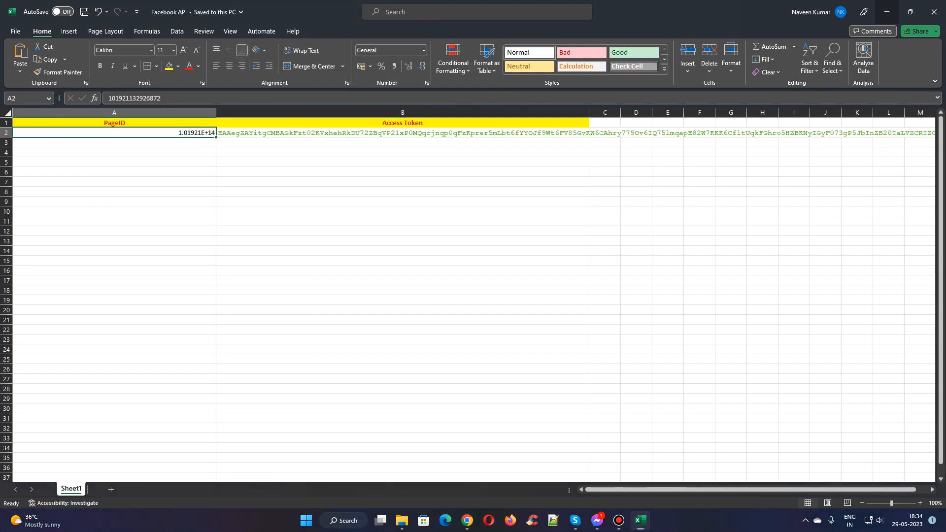
left_click(466, 520)
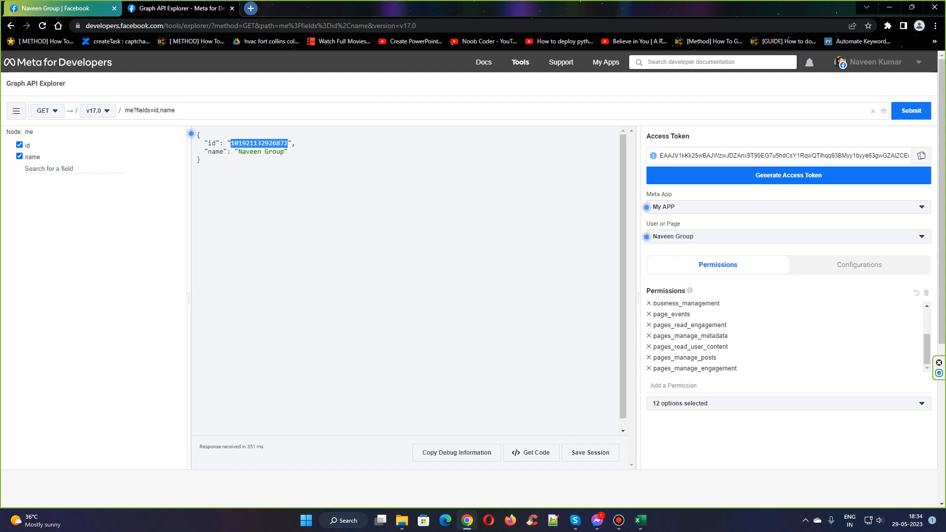
Debug the Naveen Group page token in the Access Token Debugger and extend it to long-lived
left_click(560, 62)
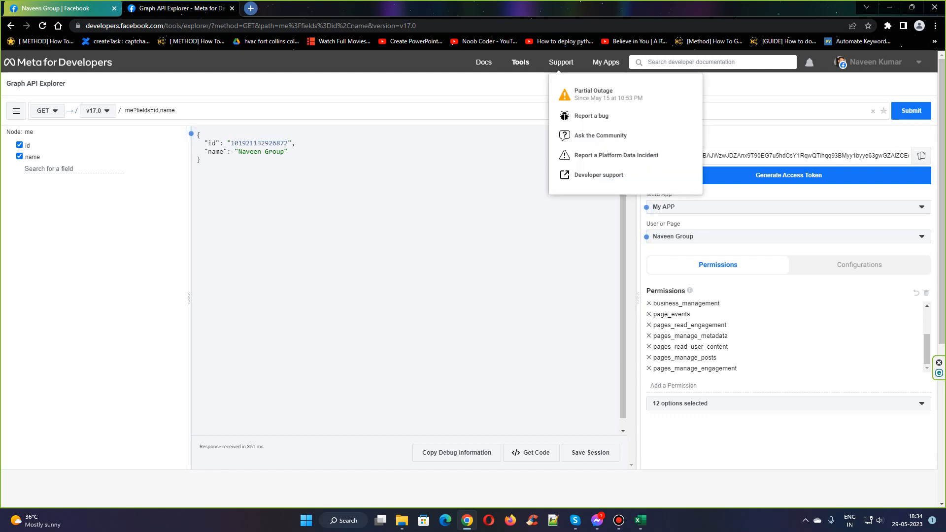
left_click(519, 62)
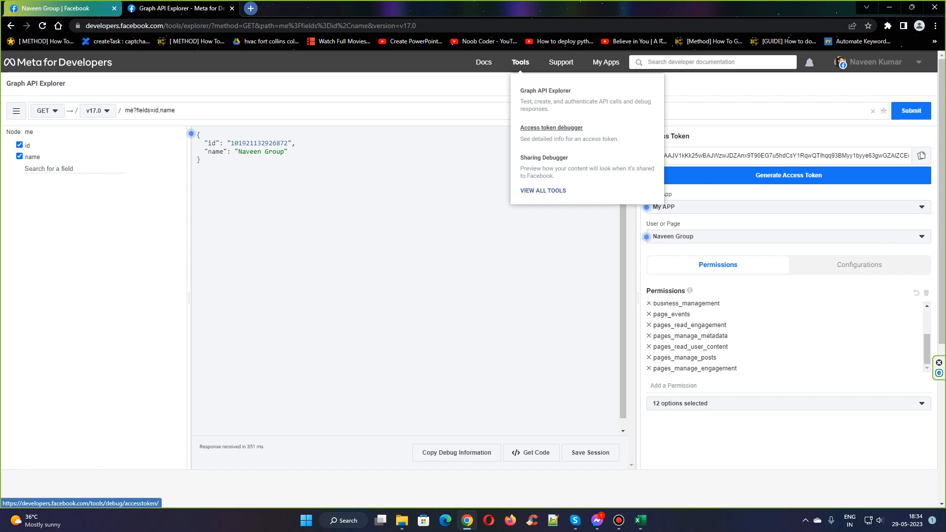
left_click(550, 128)
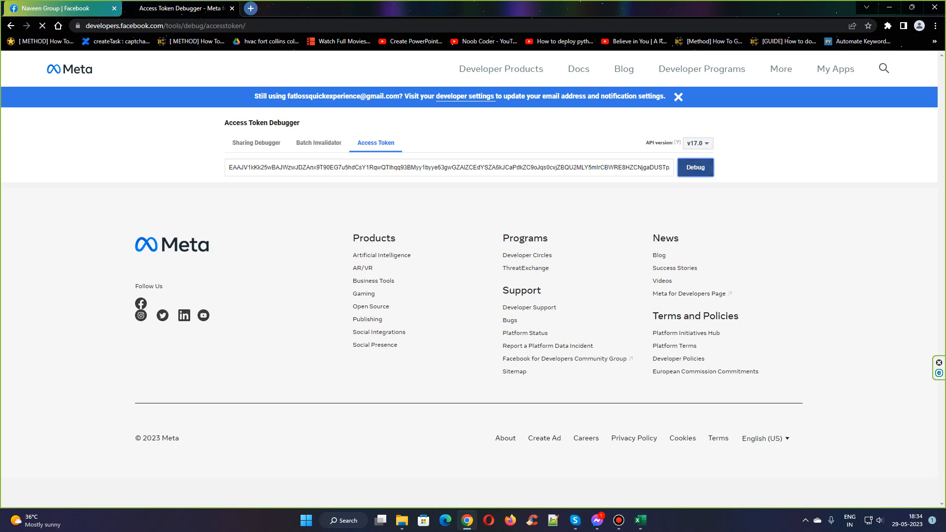
left_click(694, 167)
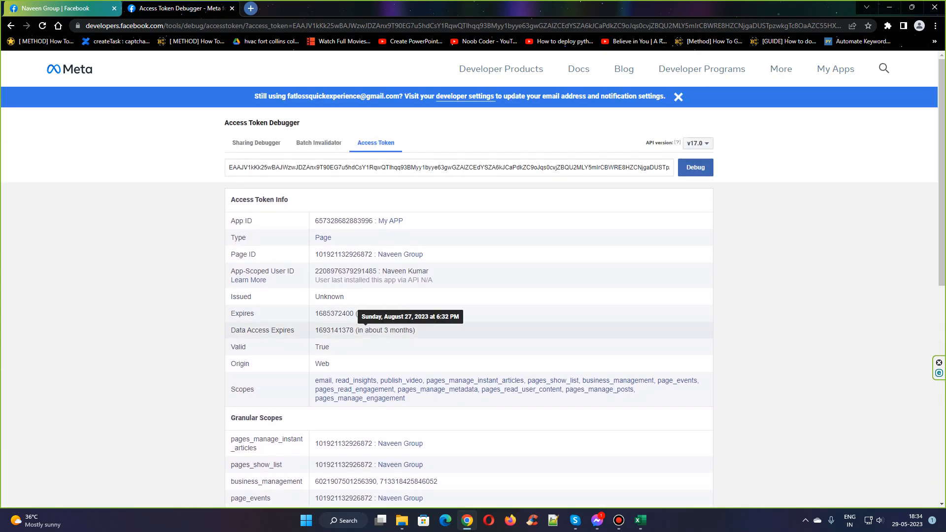
scroll("down", 3)
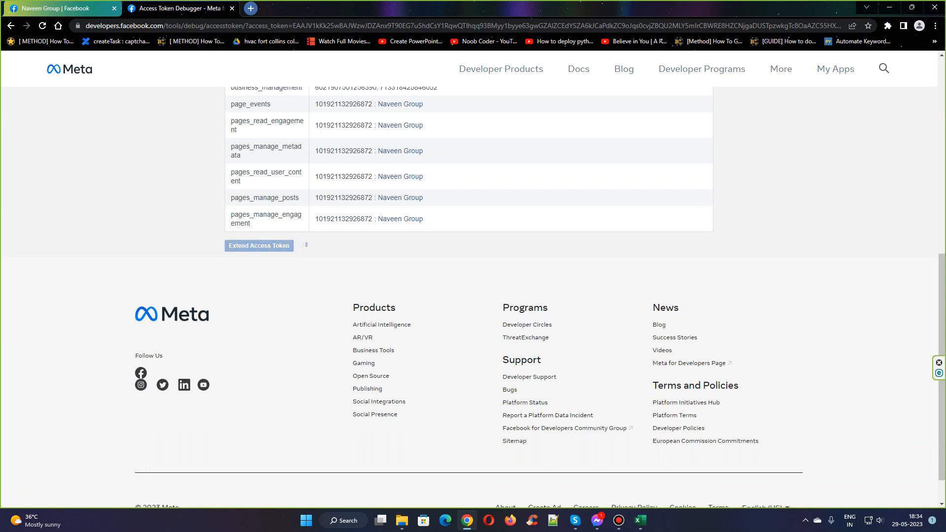
left_click(258, 247)
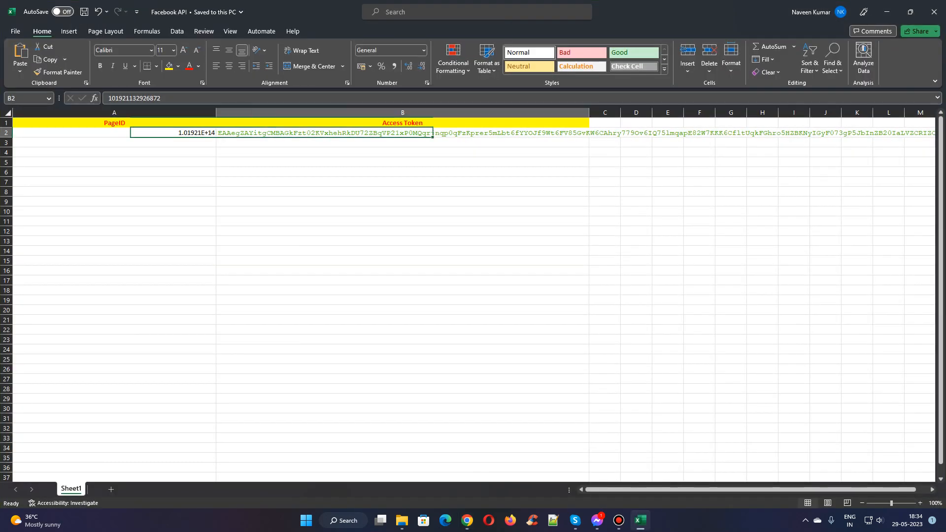
Clear the old access token in cell B2 to make way for the extended token
double_click(402, 133)
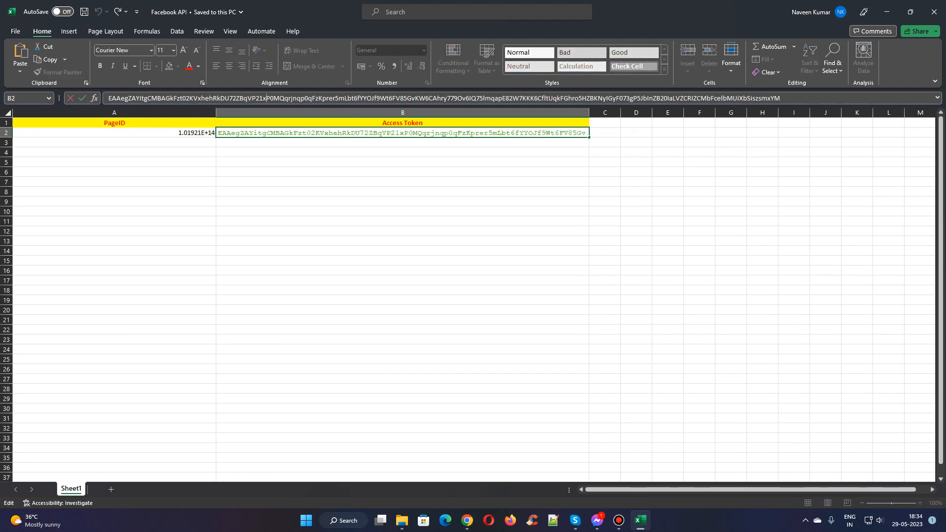
key("Delete")
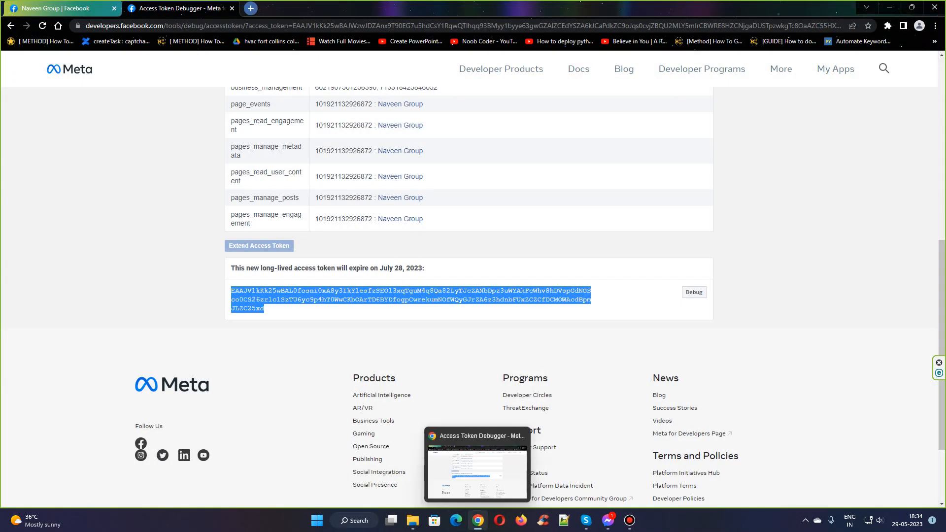
Go to drive.google.com and sign in with the Google account password
type("dr")
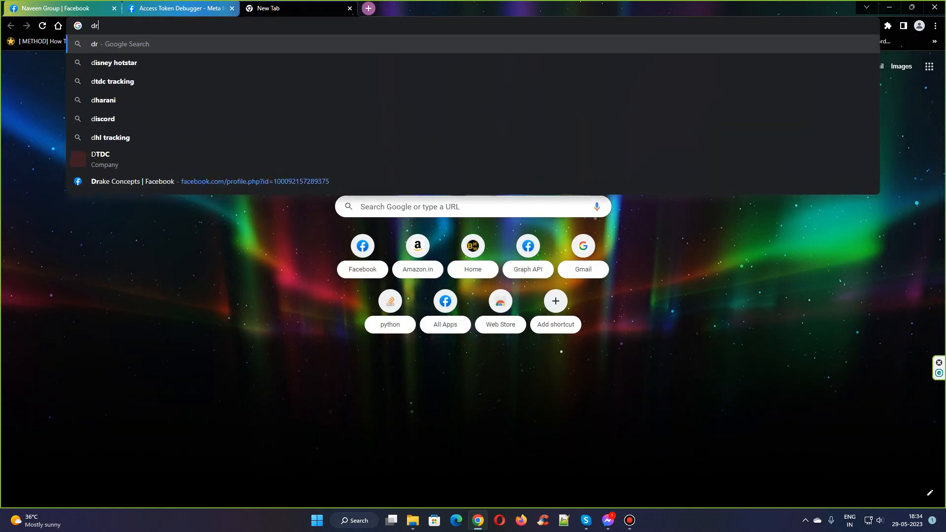
type("drive.google.com")
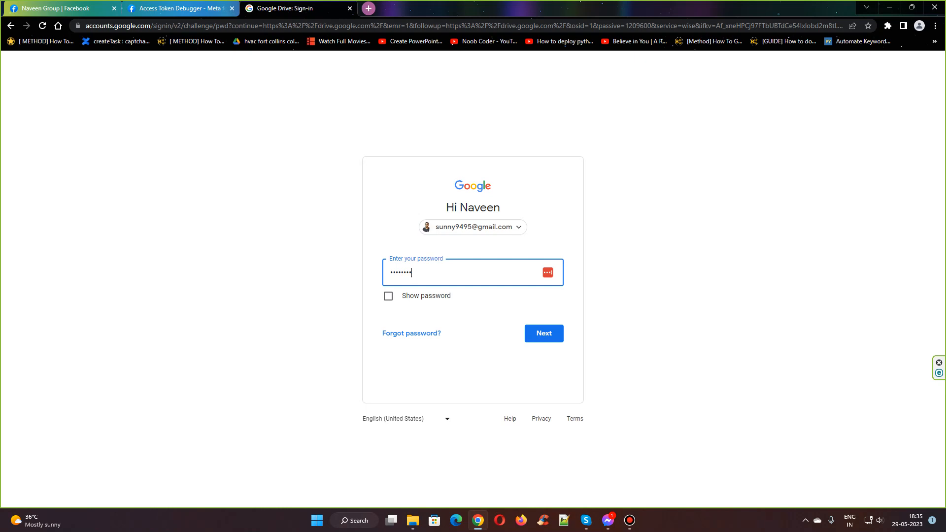
left_click(543, 333)
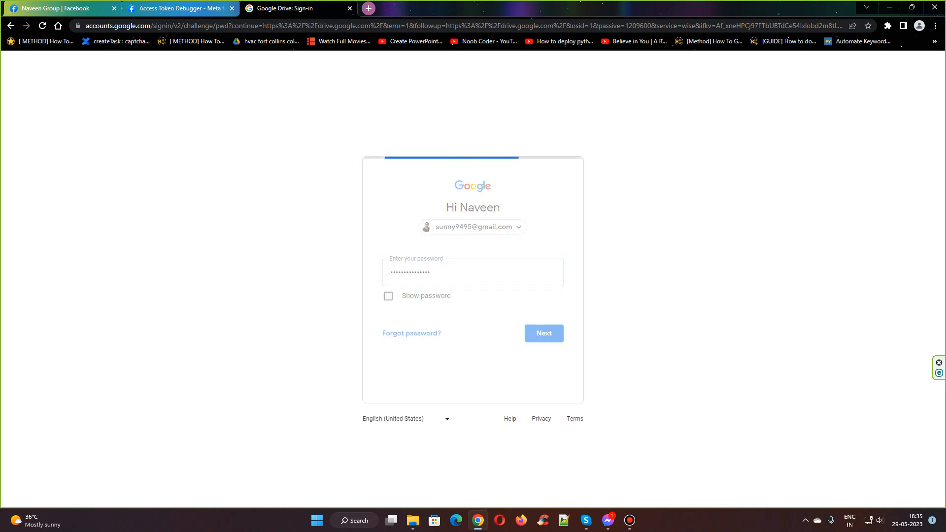
left_click(542, 333)
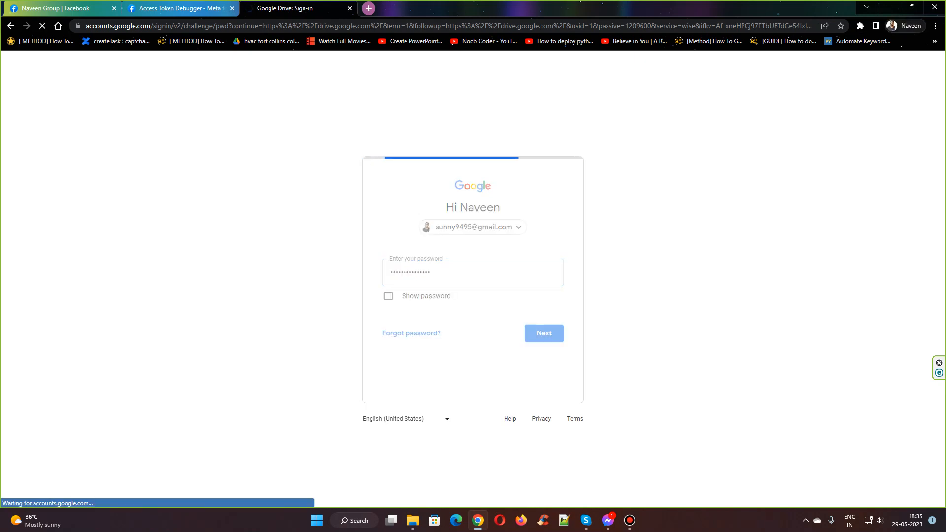
left_click(543, 333)
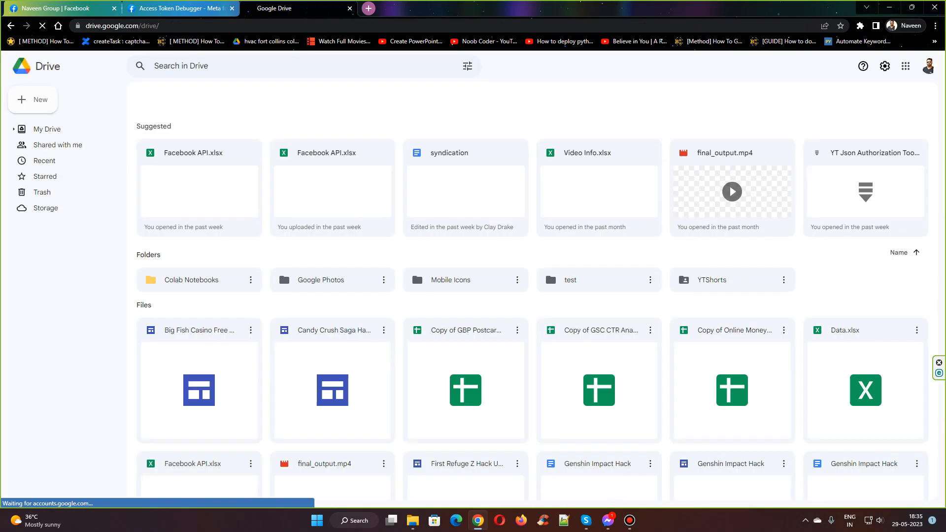
left_click(44, 160)
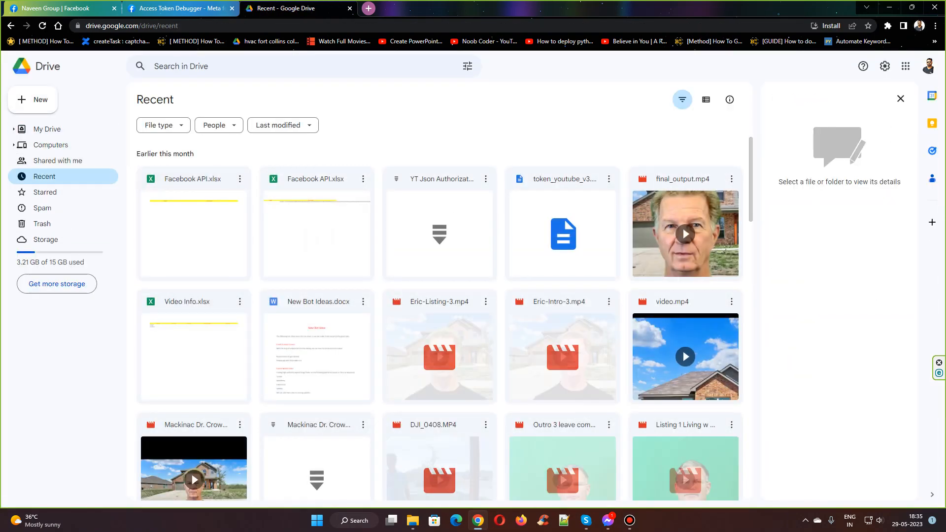
scroll("down", 3)
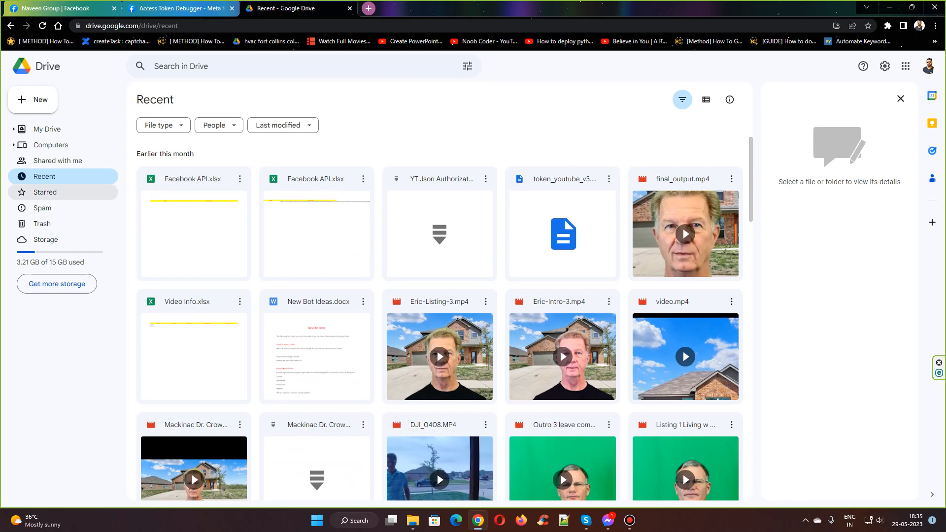
left_click(57, 161)
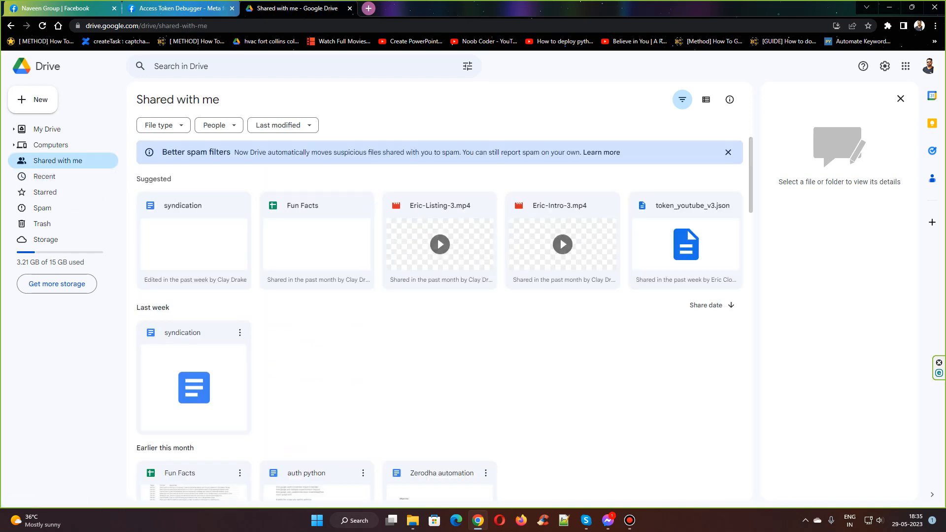
scroll("down", 3)
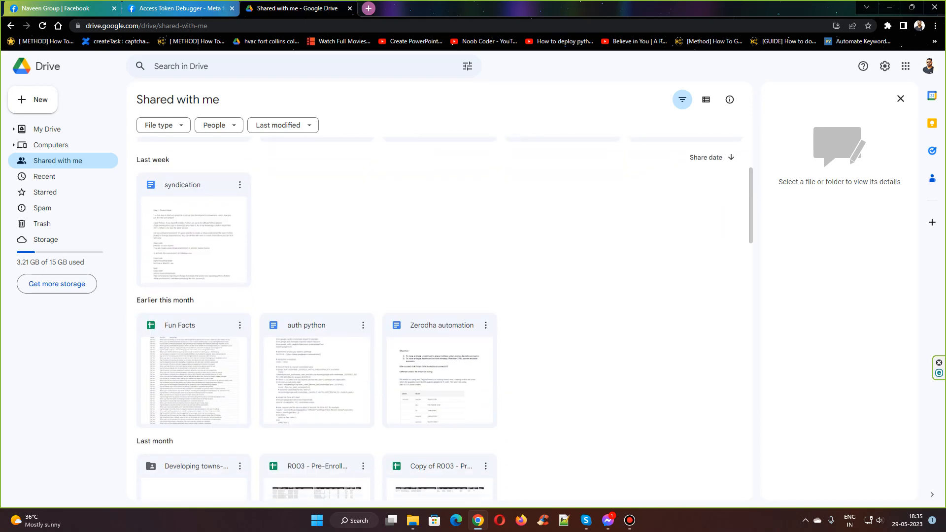
double_click(194, 465)
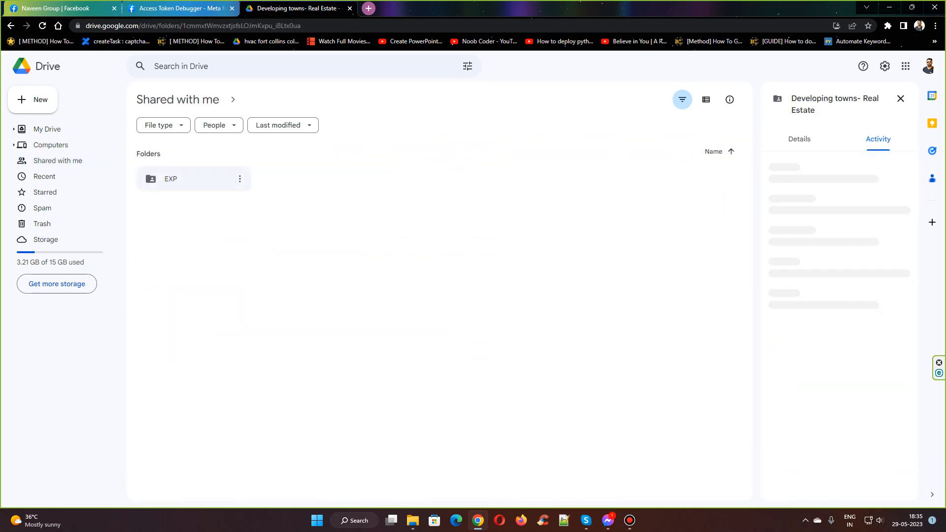
double_click(171, 179)
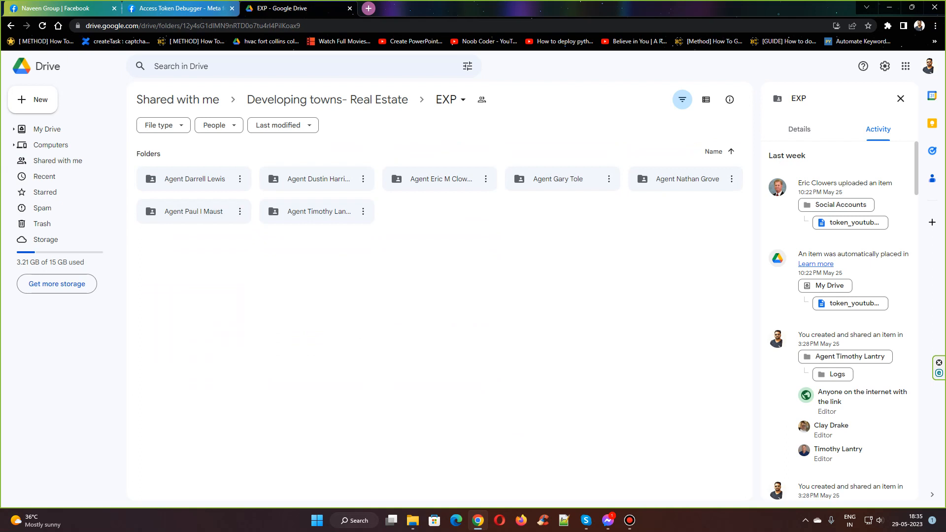
double_click(439, 178)
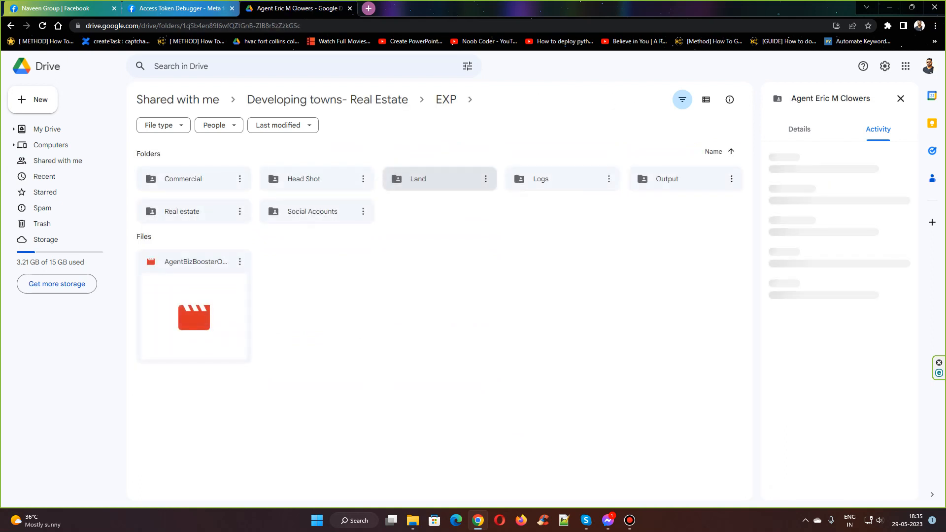